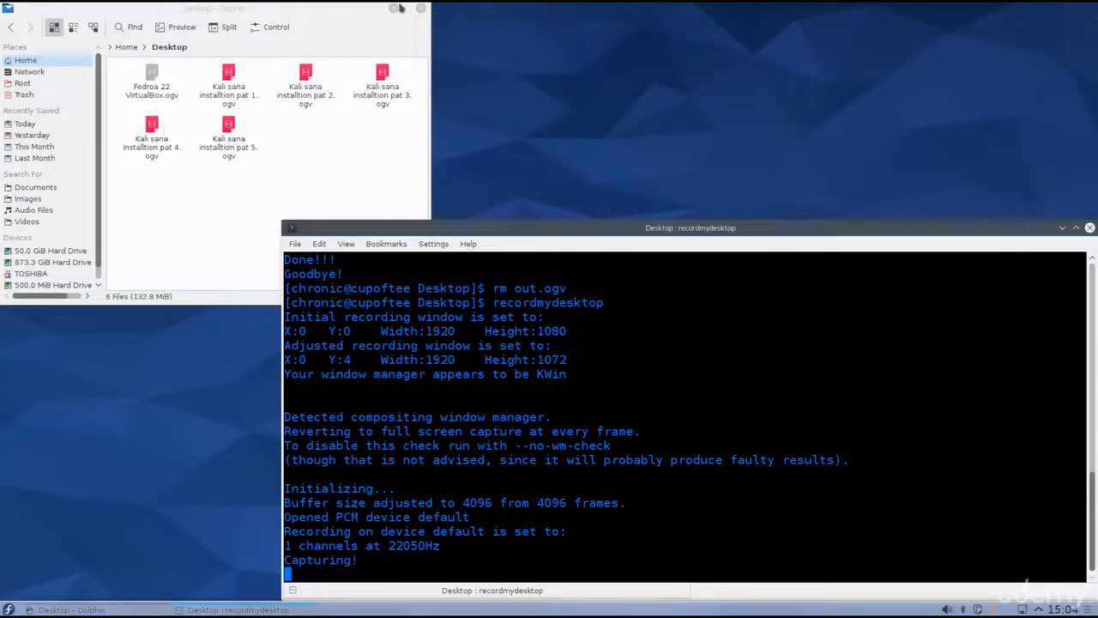
# - Minimize Dolphin and the terminal, then search the launcher for "vir"
pyautogui.click(422, 7)
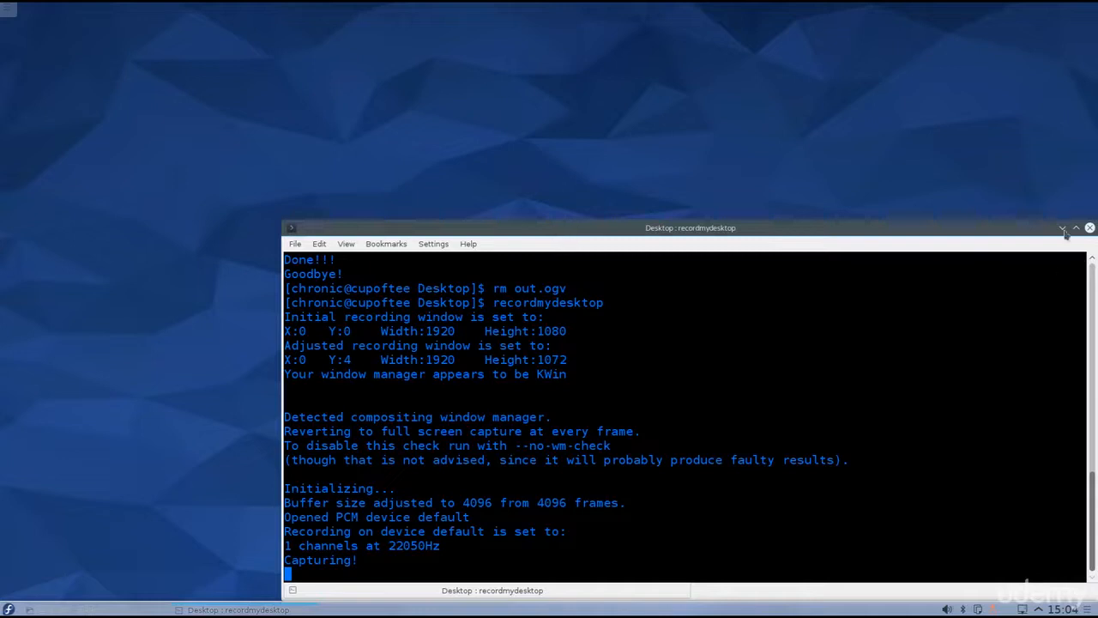
pyautogui.click(8, 609)
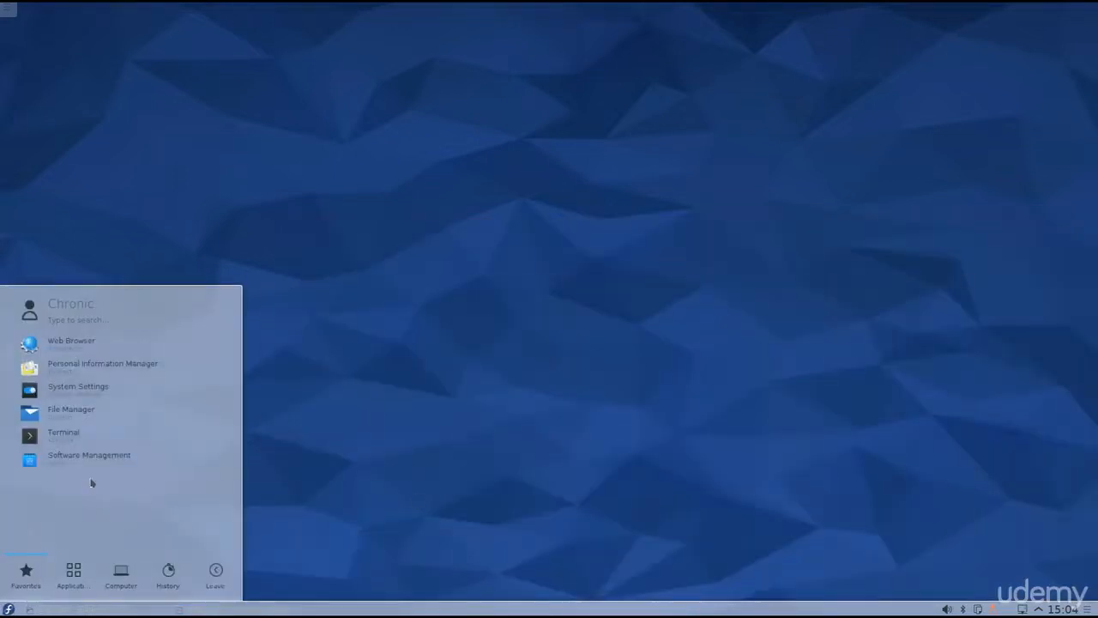
pyautogui.moveTo(99, 436)
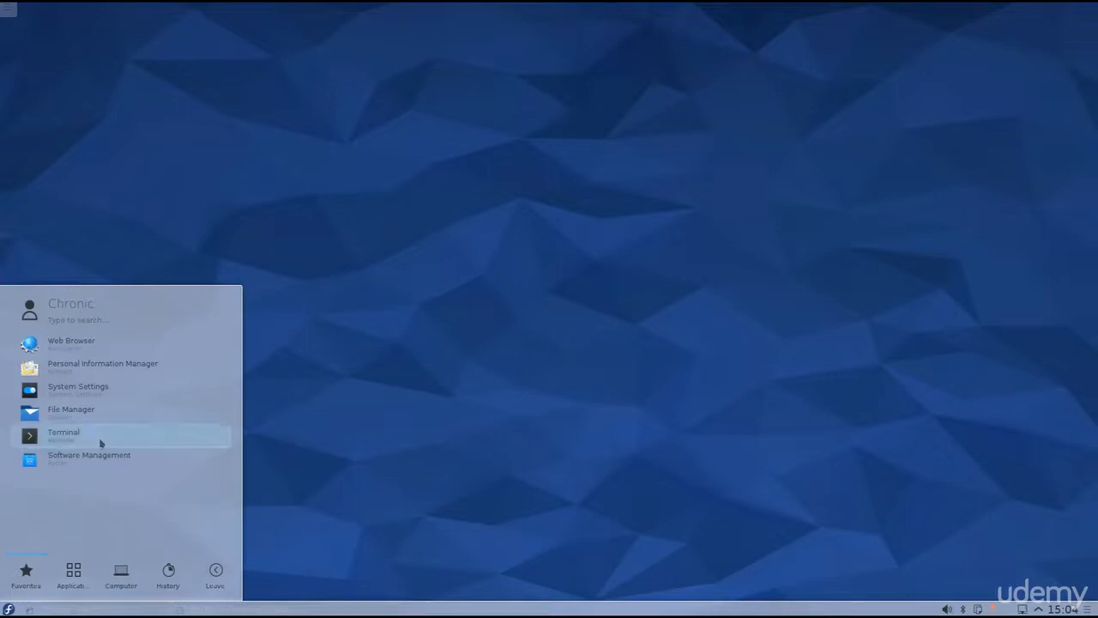
pyautogui.write('vir')
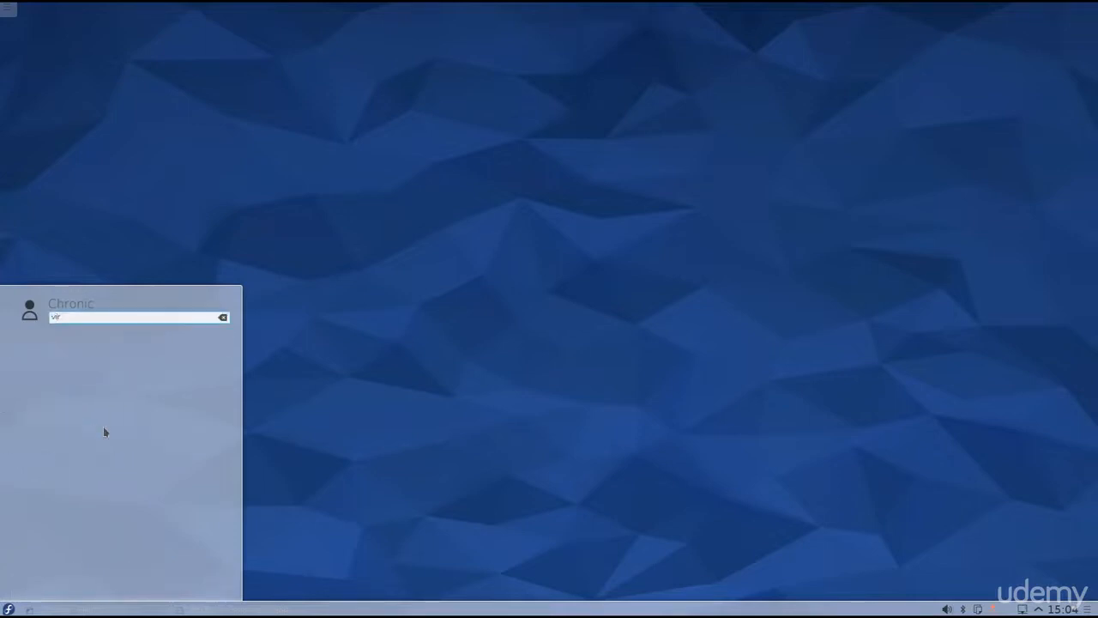
pyautogui.write('vir')
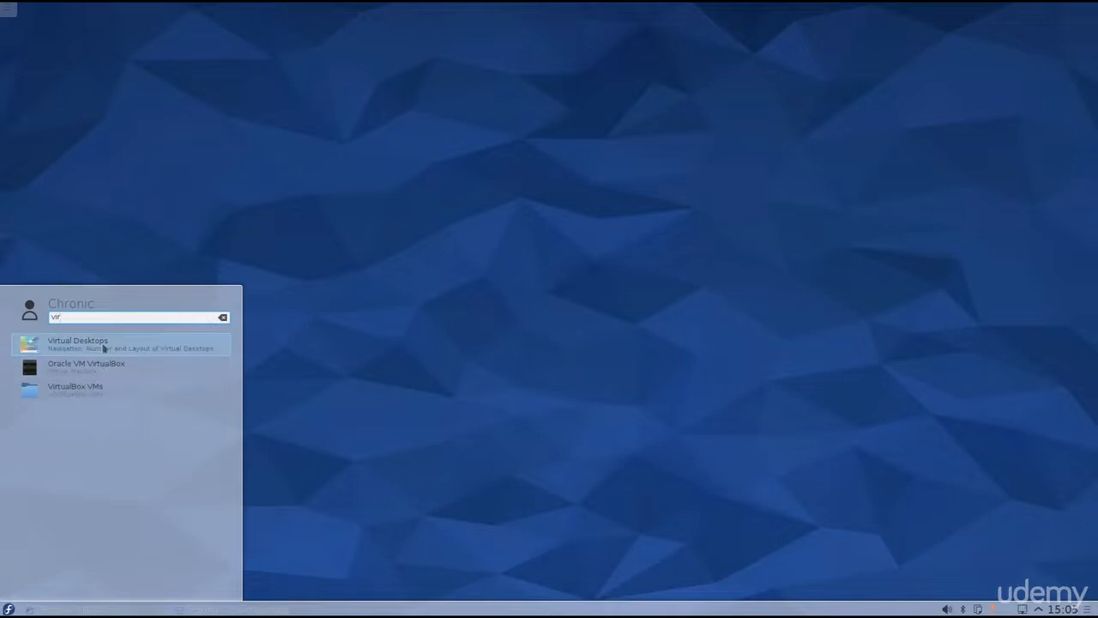
# - Launch Oracle VM VirtualBox and start the Kali_Sana virtual machine
pyautogui.click(85, 367)
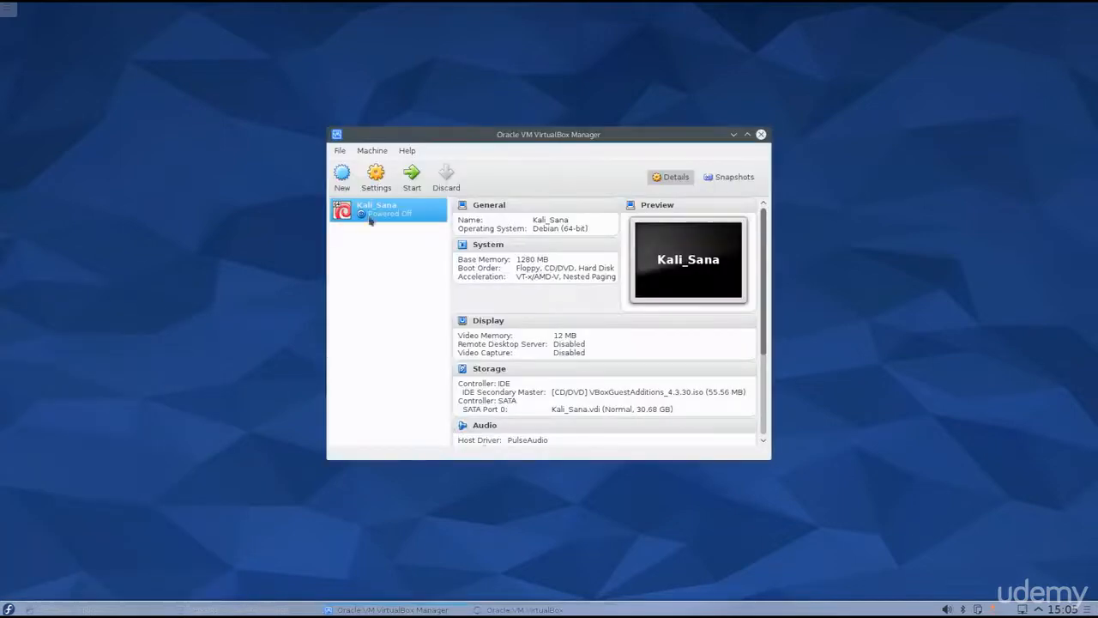
pyautogui.click(412, 175)
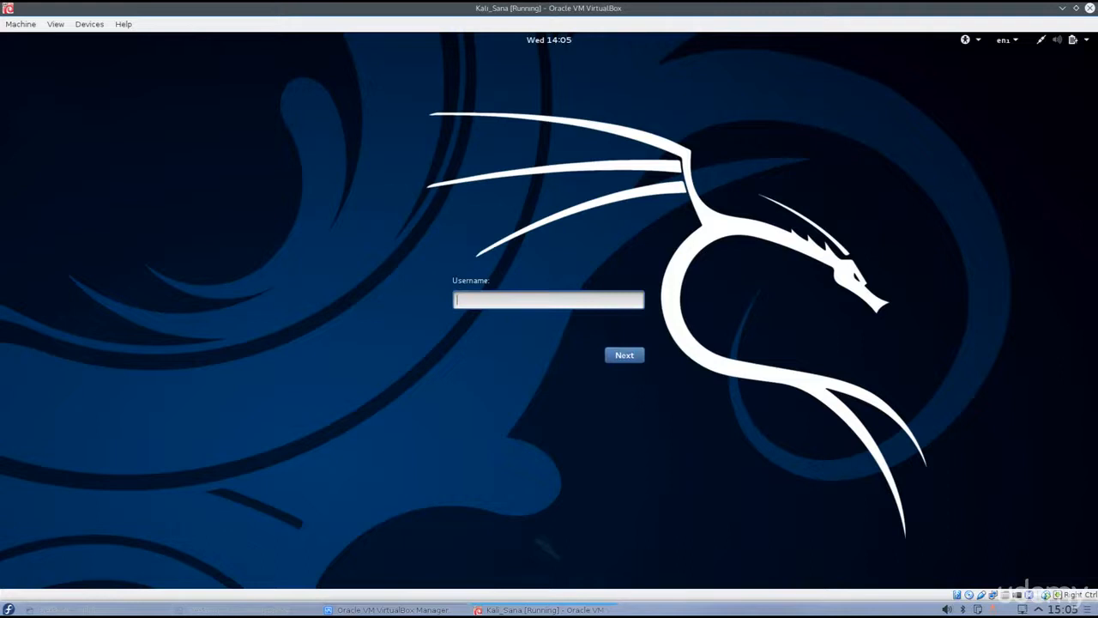
# - Log in to the Kali guest with username root and its password
pyautogui.write('root')
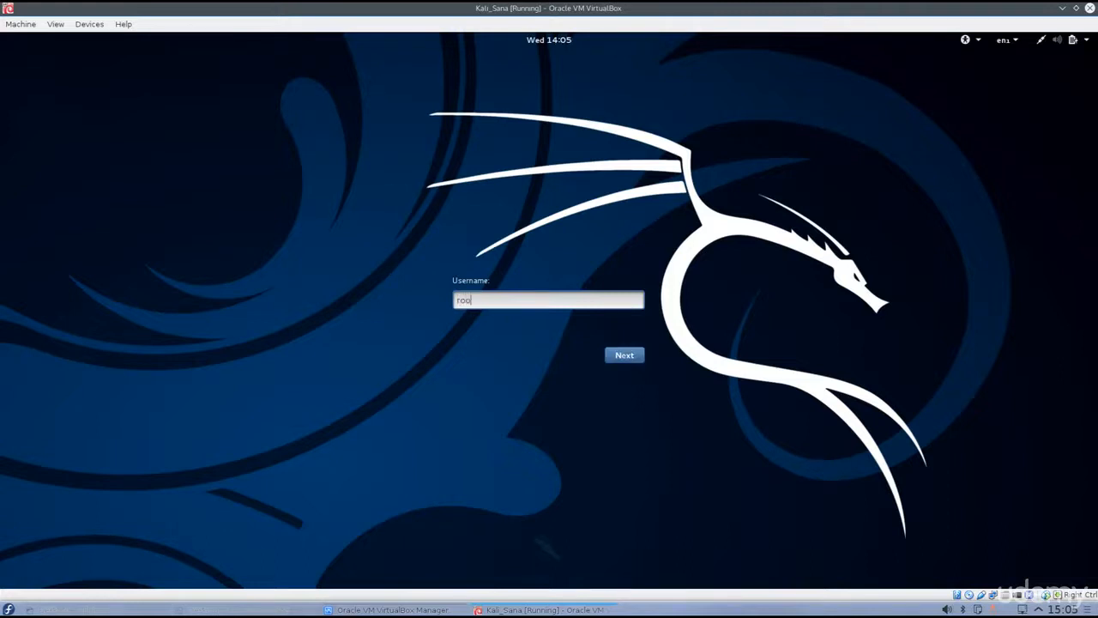
pyautogui.click(625, 354)
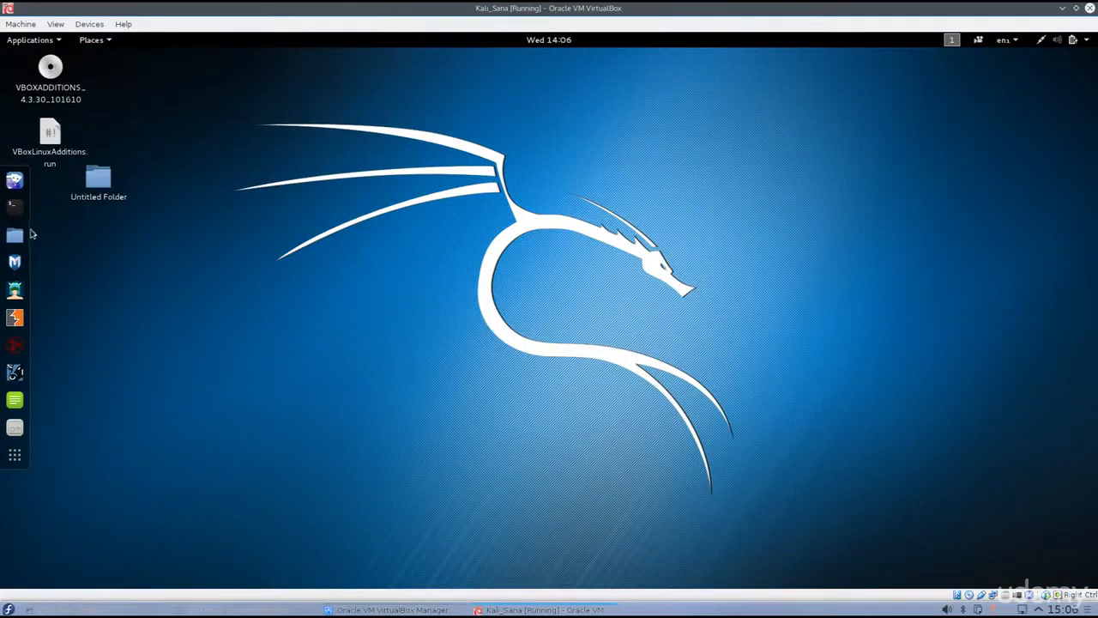
# - Run apt-get update && apt-get upgrade in a maximized root terminal
pyautogui.click(14, 204)
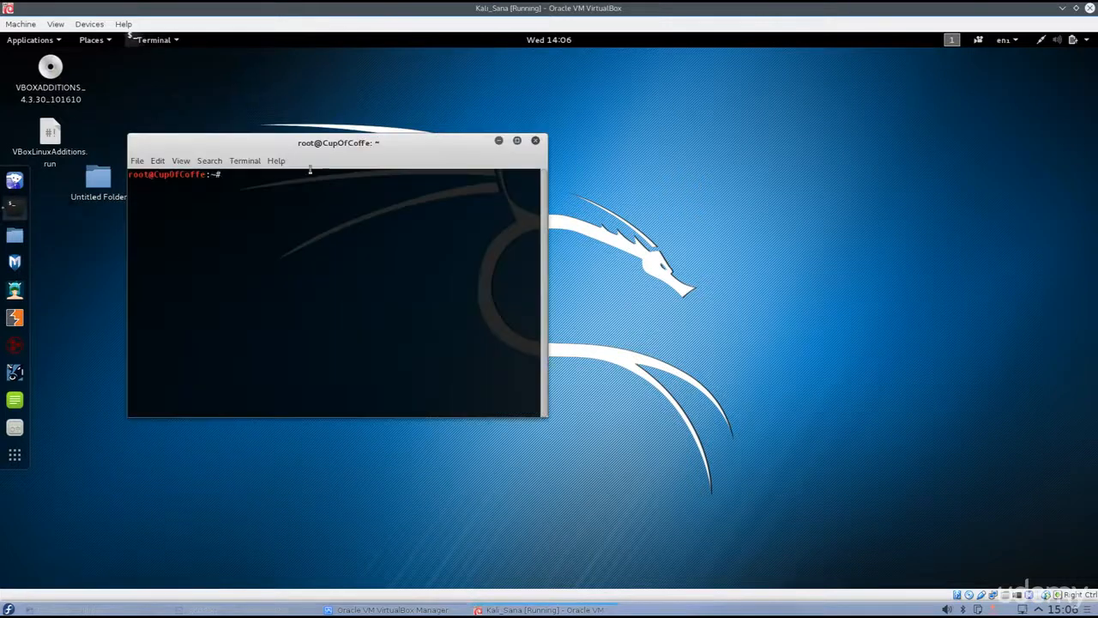
pyautogui.click(516, 140)
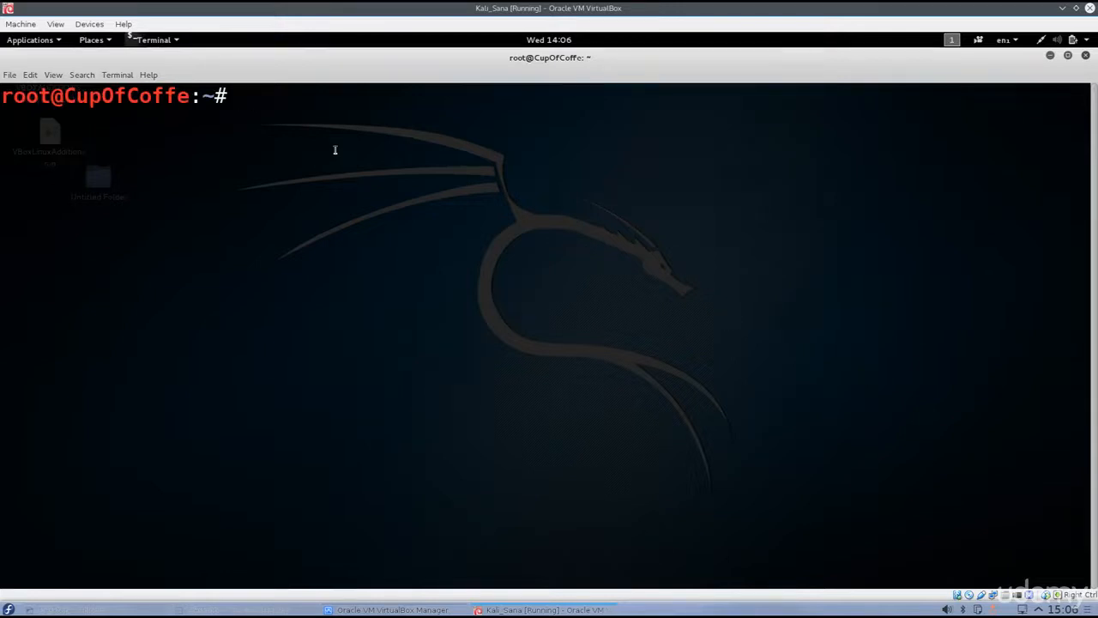
pyautogui.write('apt-g')
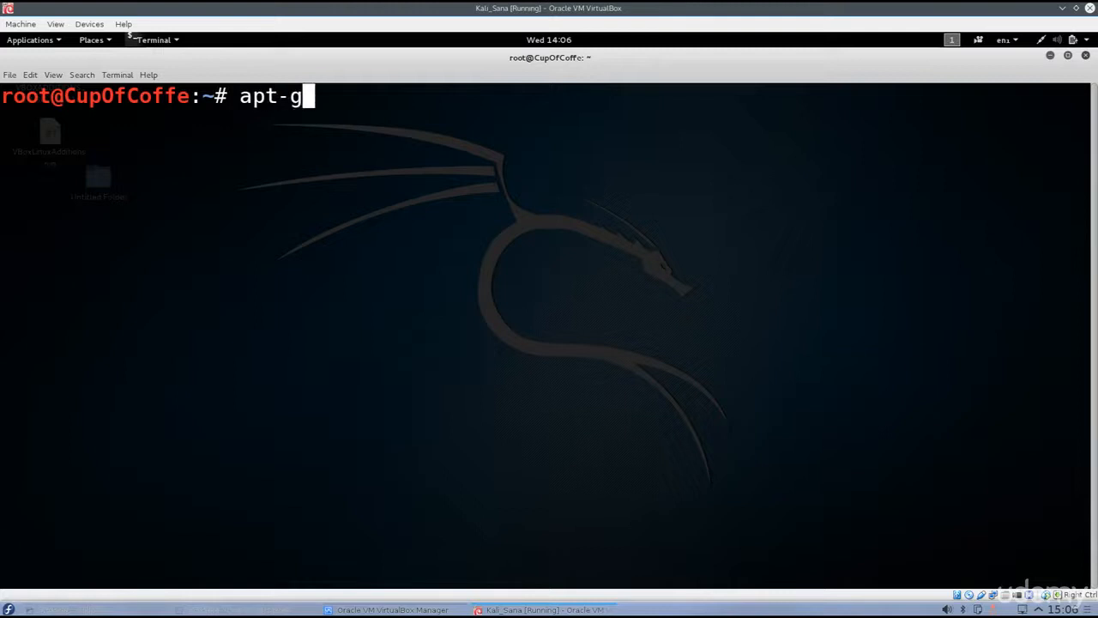
pyautogui.write('et upda')
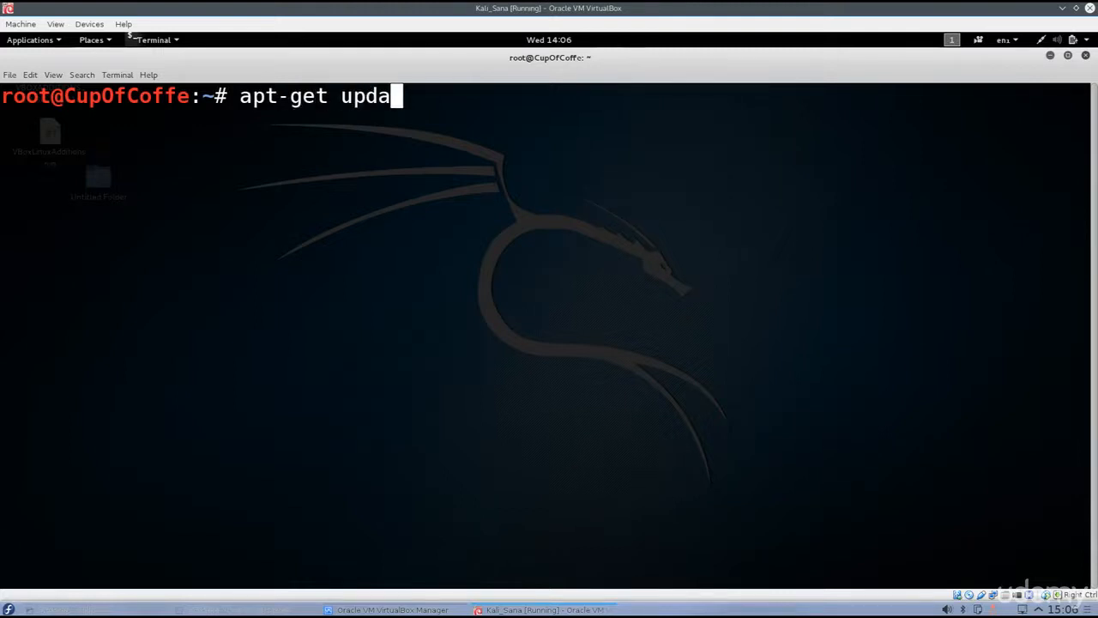
pyautogui.write('te *')
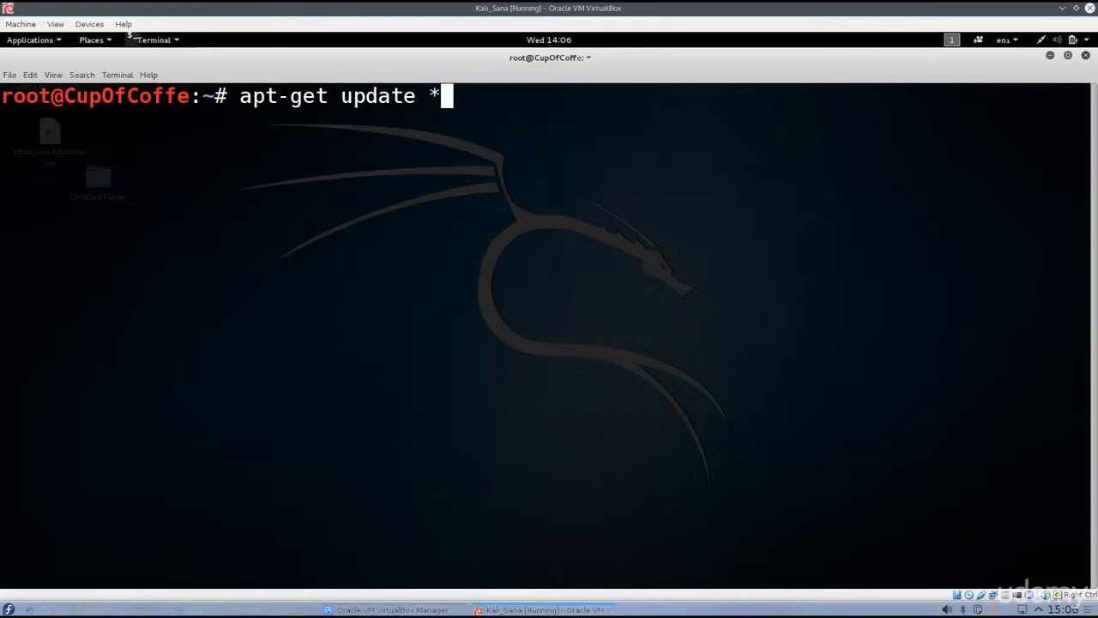
pyautogui.write('&&')
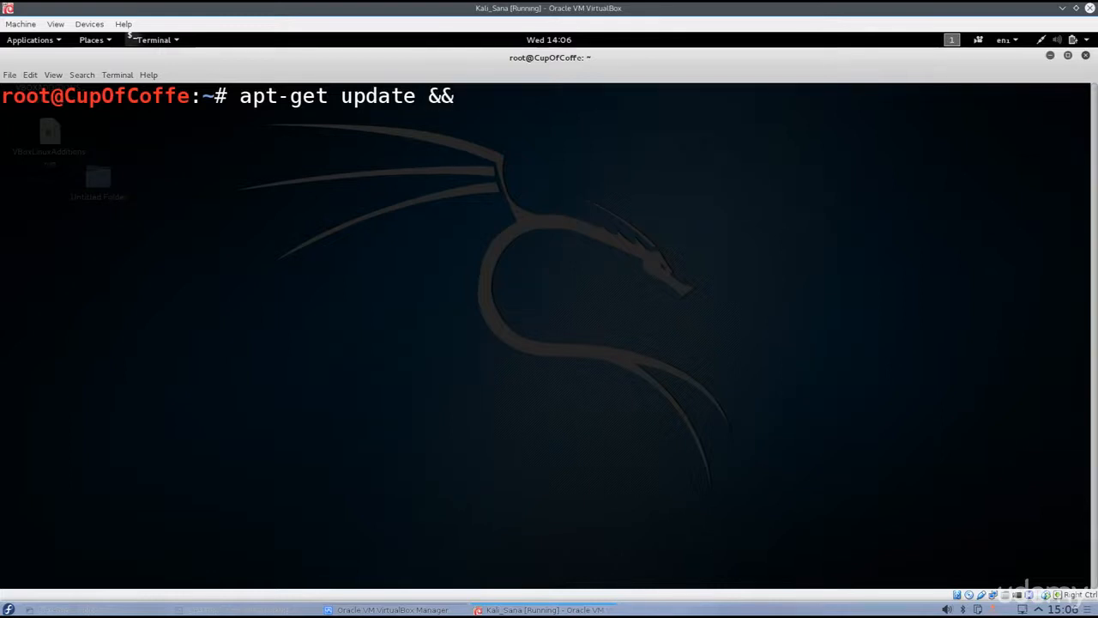
pyautogui.write('apt-get up')
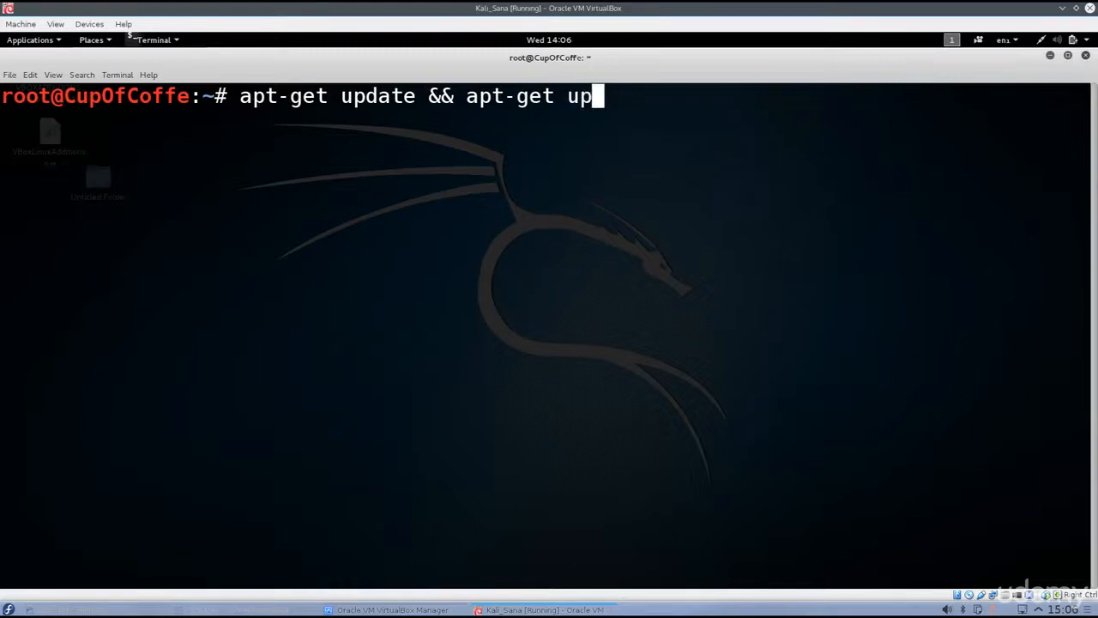
pyautogui.press('Return')
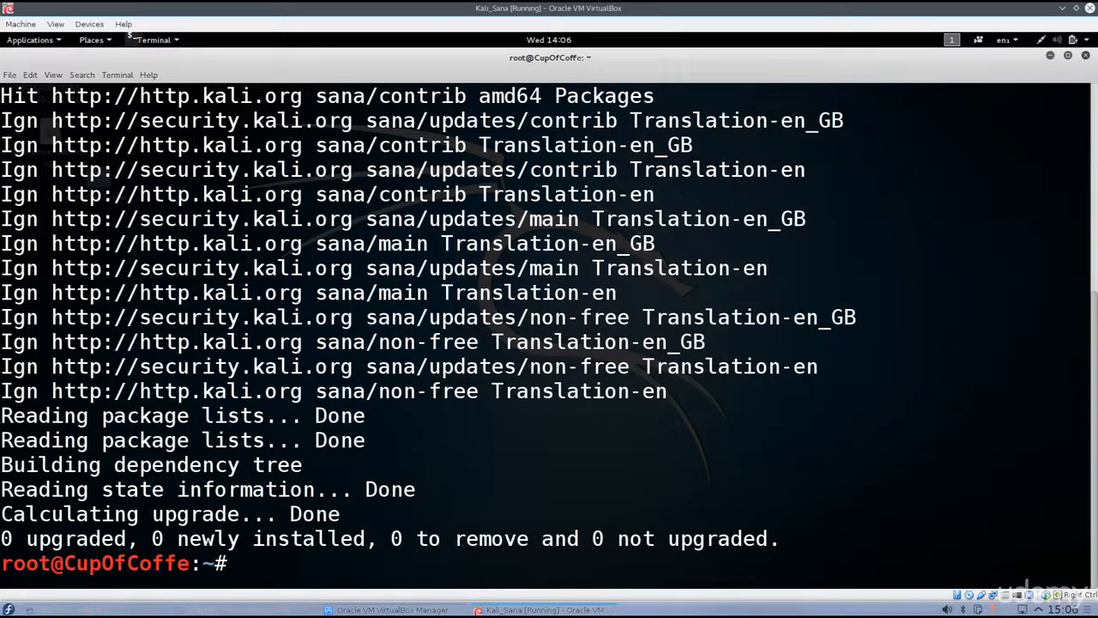
# - Run apt-cache search header | grep - to list Linux kernel header packages
pyautogui.write('apt-c')
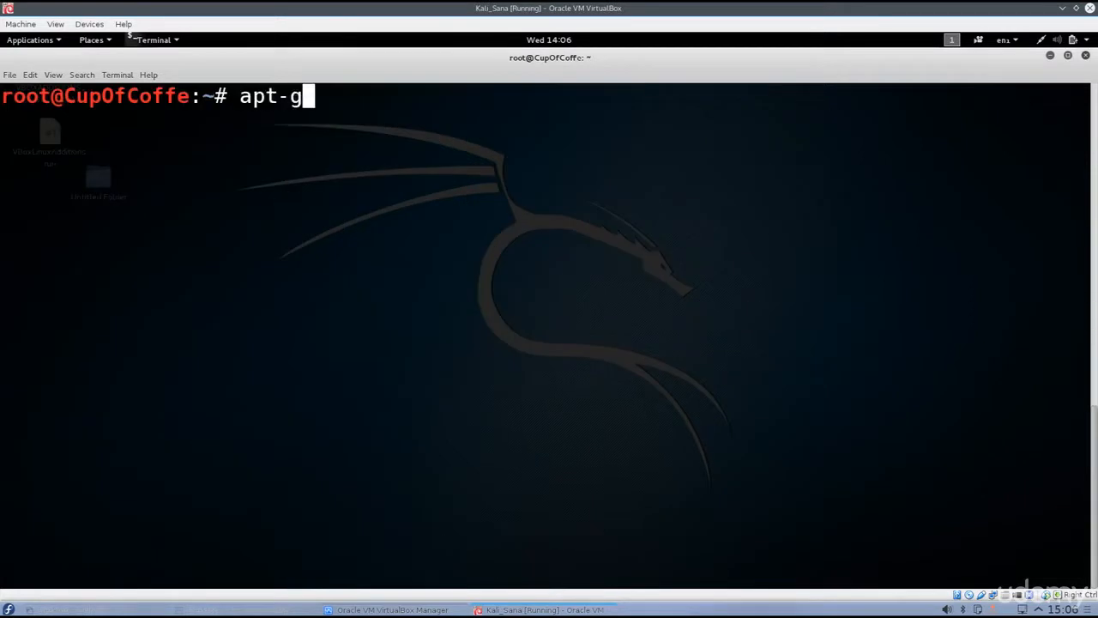
pyautogui.write('ache sea')
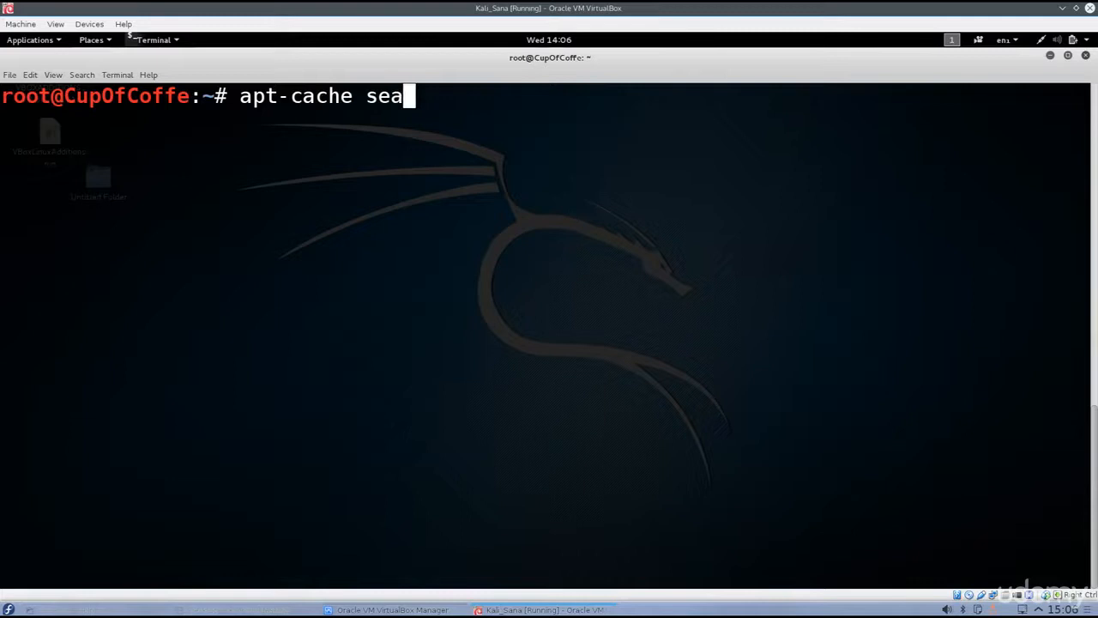
pyautogui.write('rch hea')
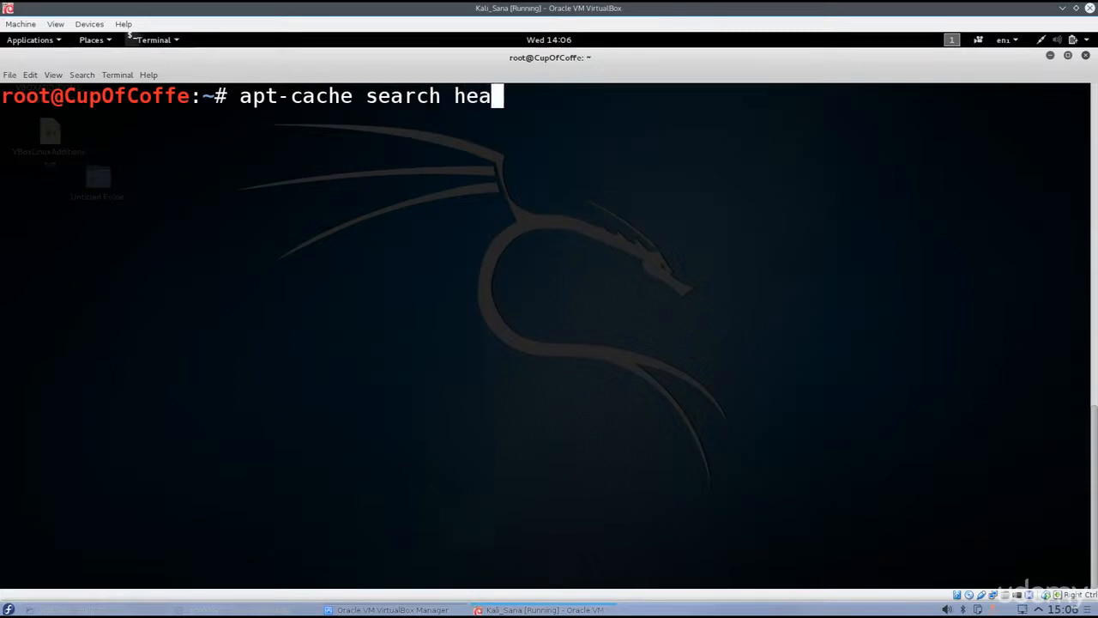
pyautogui.write('der')
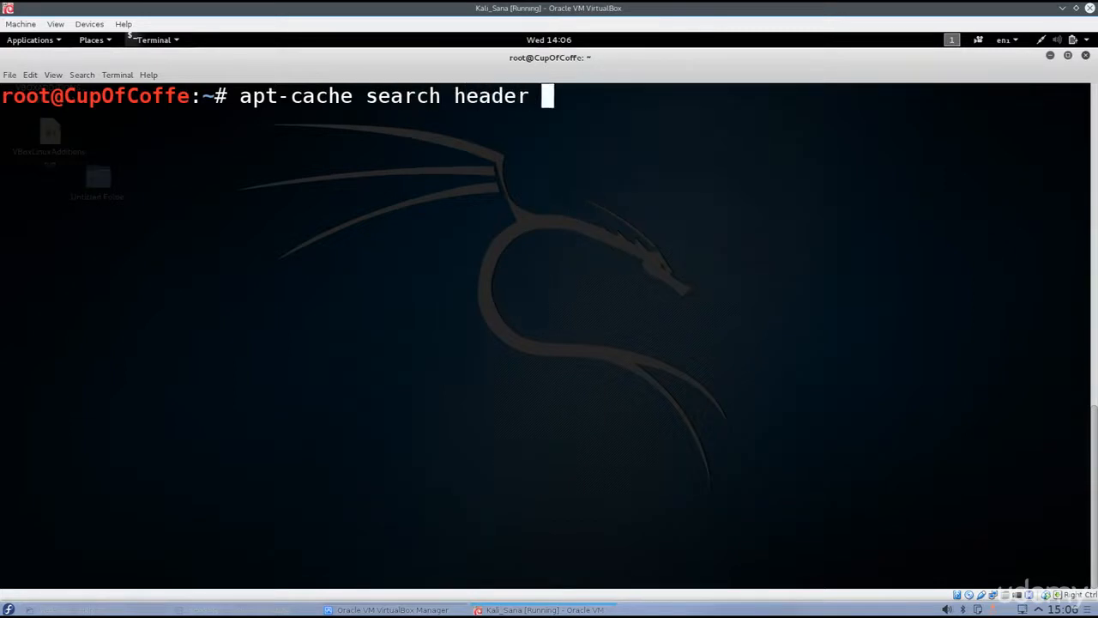
pyautogui.write('| grep -')
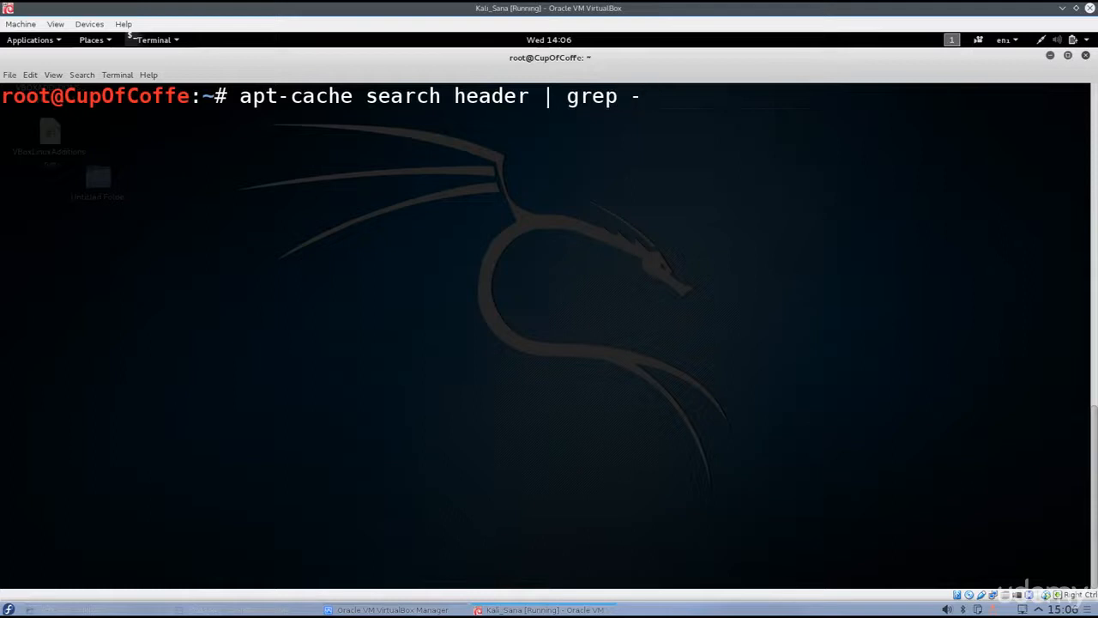
pyautogui.press('Return')
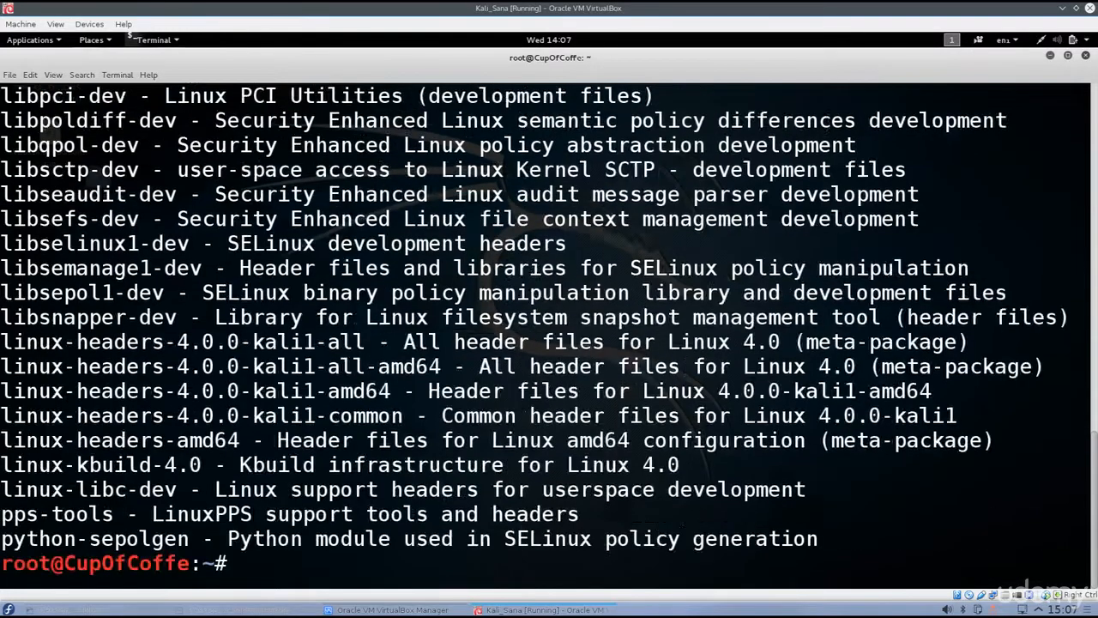
# - Run uname -r to show the running kernel version, 4.0.0-kali1-amd64
pyautogui.write('un')
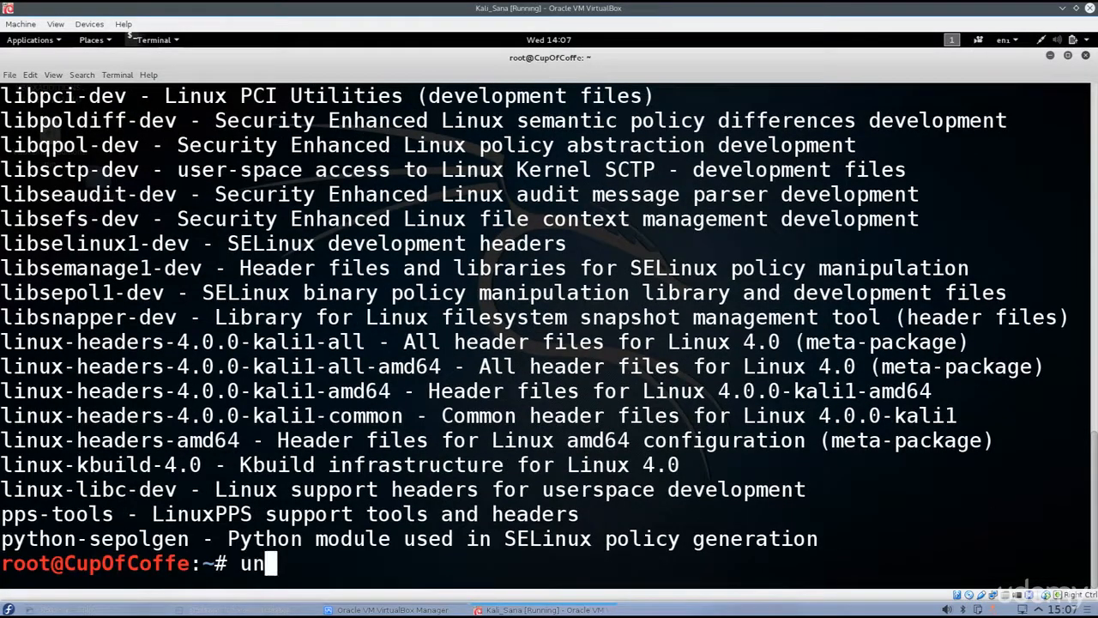
pyautogui.press('Return')
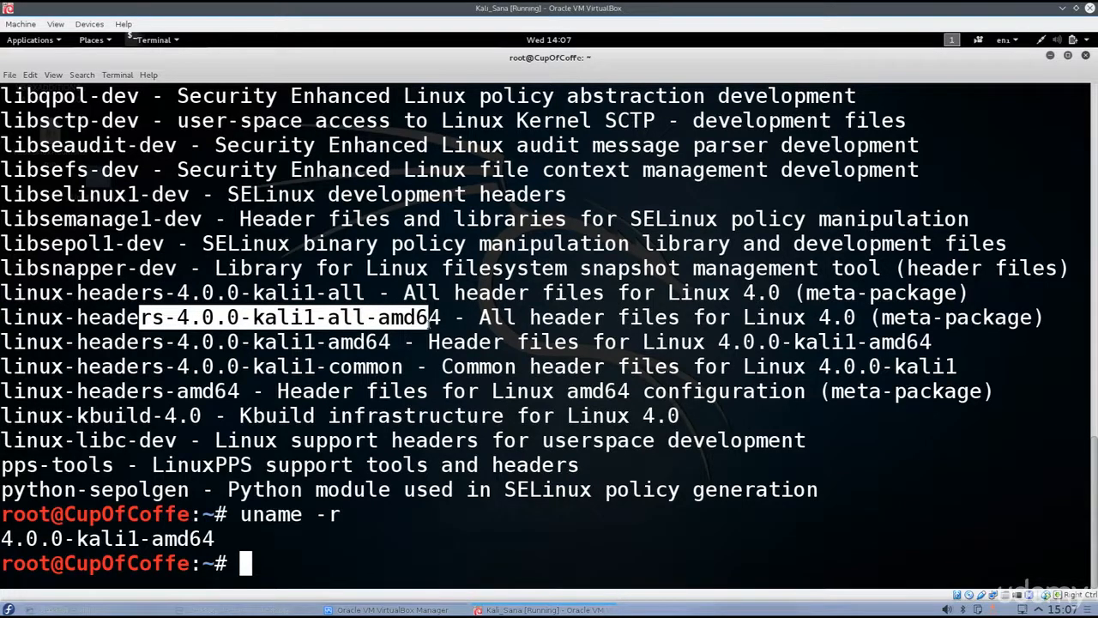
pyautogui.moveTo(446, 353)
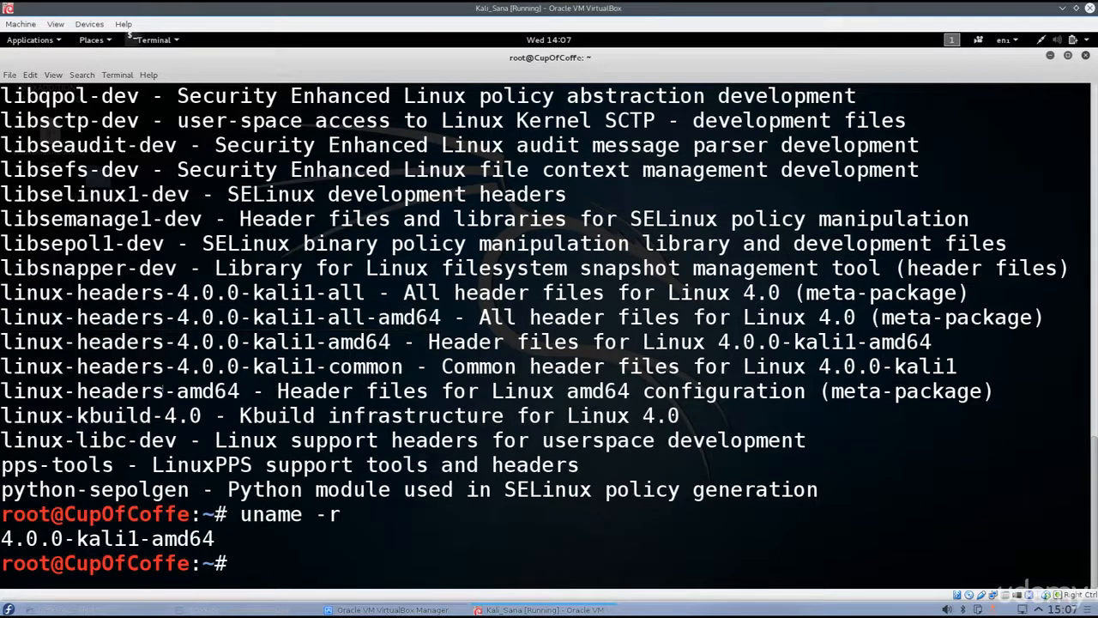
# - Run apt-get install linux-headers-4.0.0-kali1-all-amd64 to install the kernel headers
pyautogui.write('apt-get in')
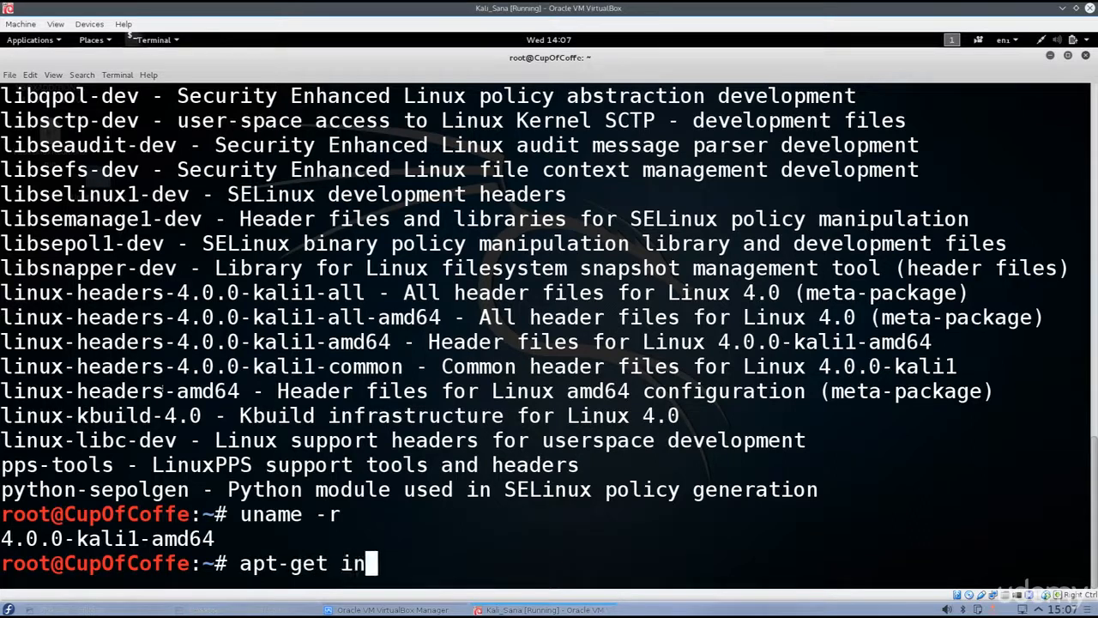
pyautogui.write('stall')
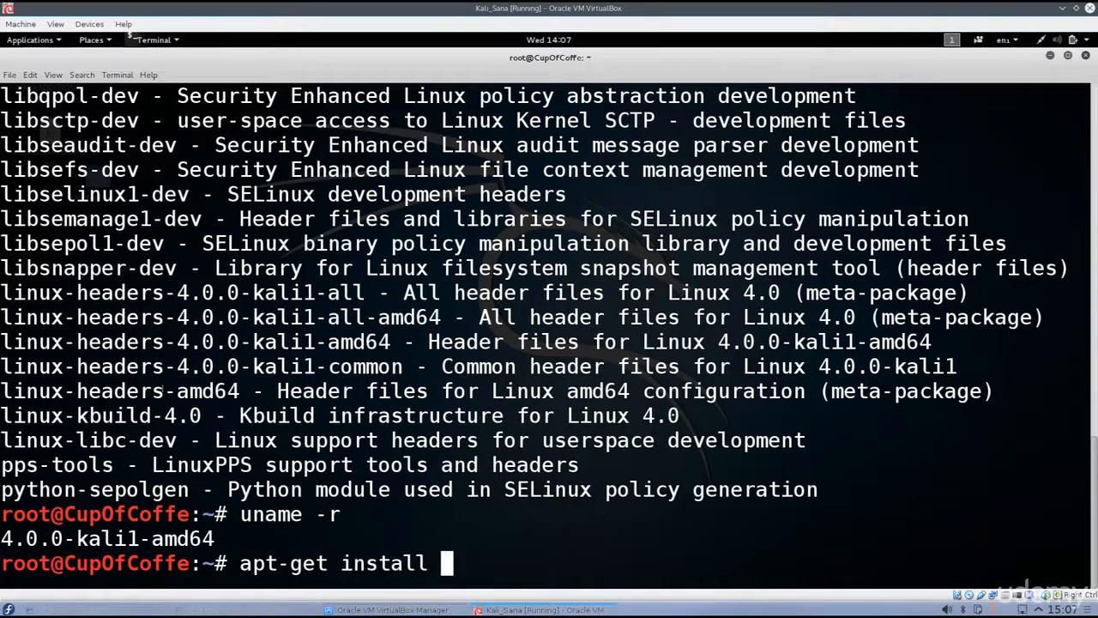
pyautogui.write('linux-headers-4.0.0-kali1-all-amd64')
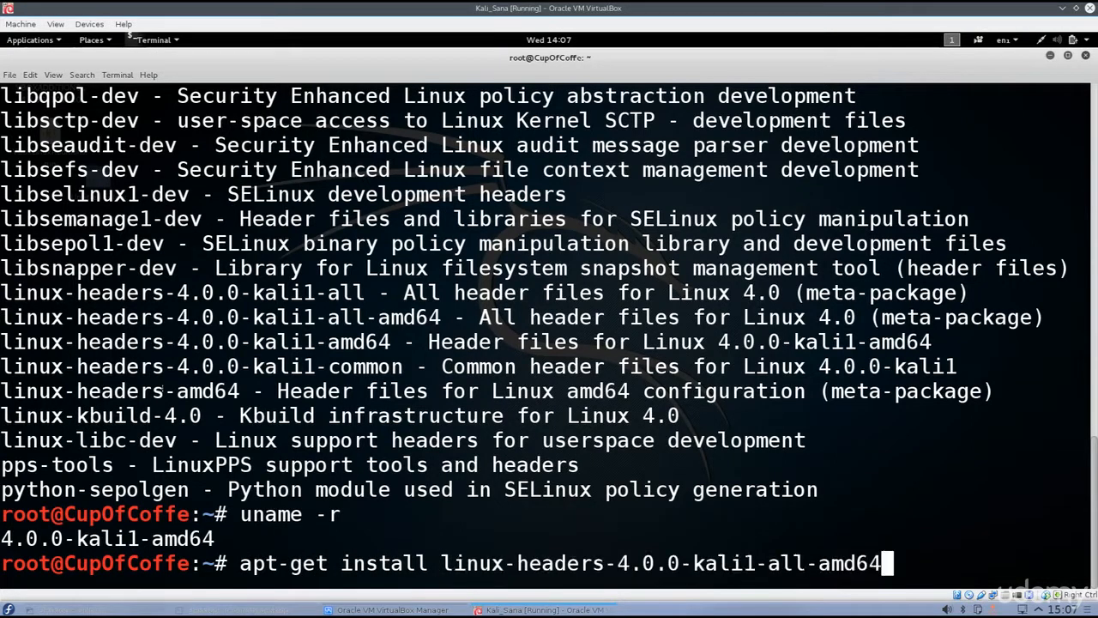
pyautogui.press('Return')
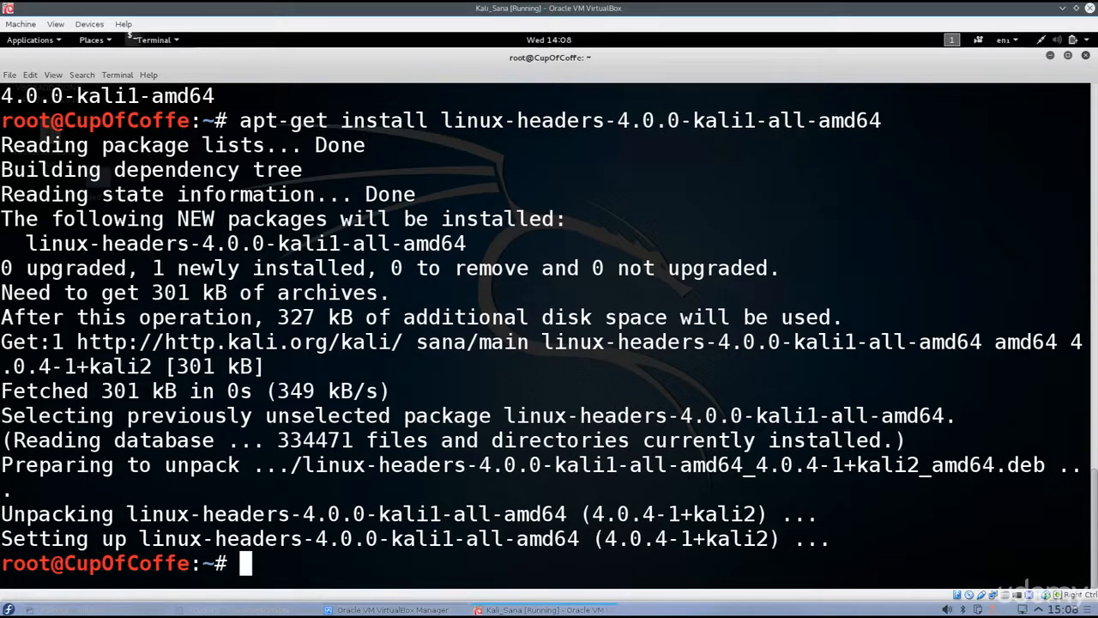
# - Update and upgrade the packages again, then reboot the Kali guest
pyautogui.write('apt-cache search header | grep -i linux')
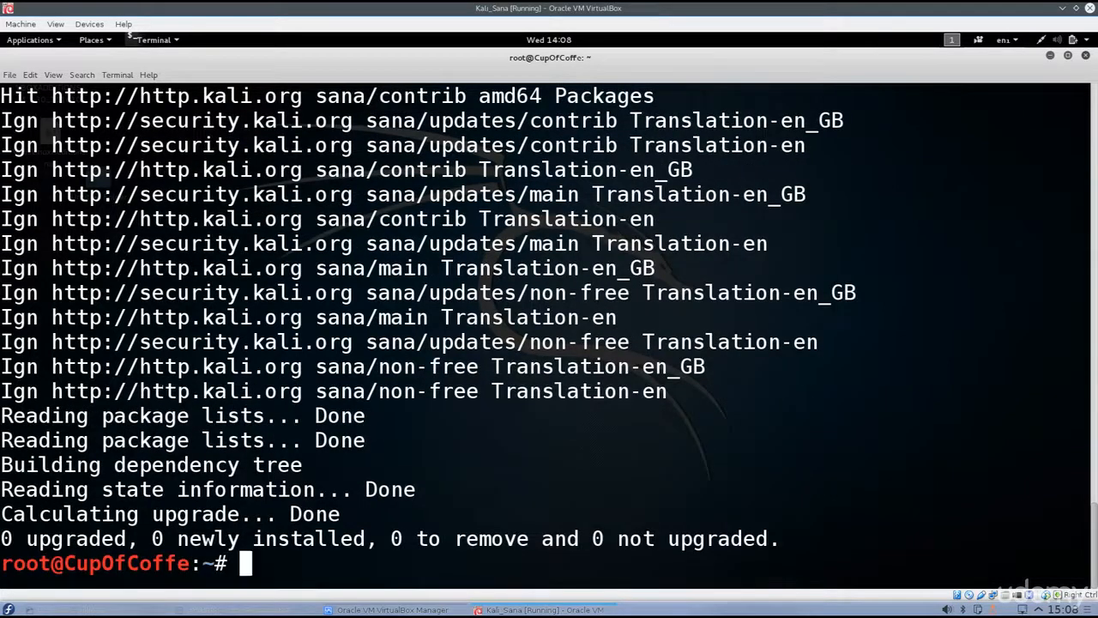
pyautogui.write('rebo')
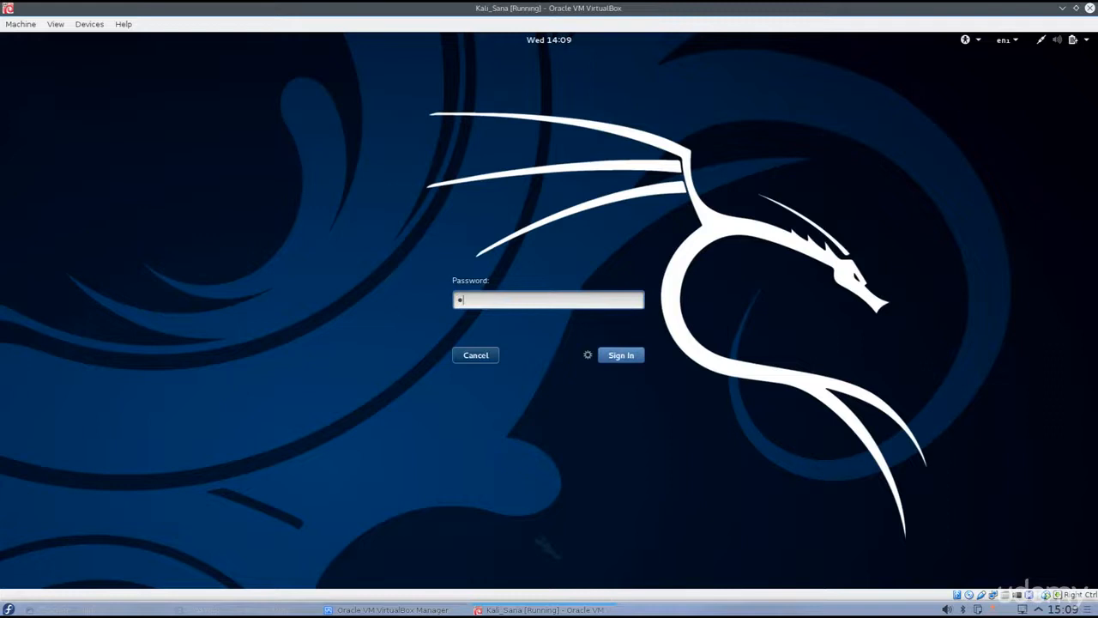
# - Sign back in to Kali and insert the Guest Additions CD image via Devices
pyautogui.click(621, 354)
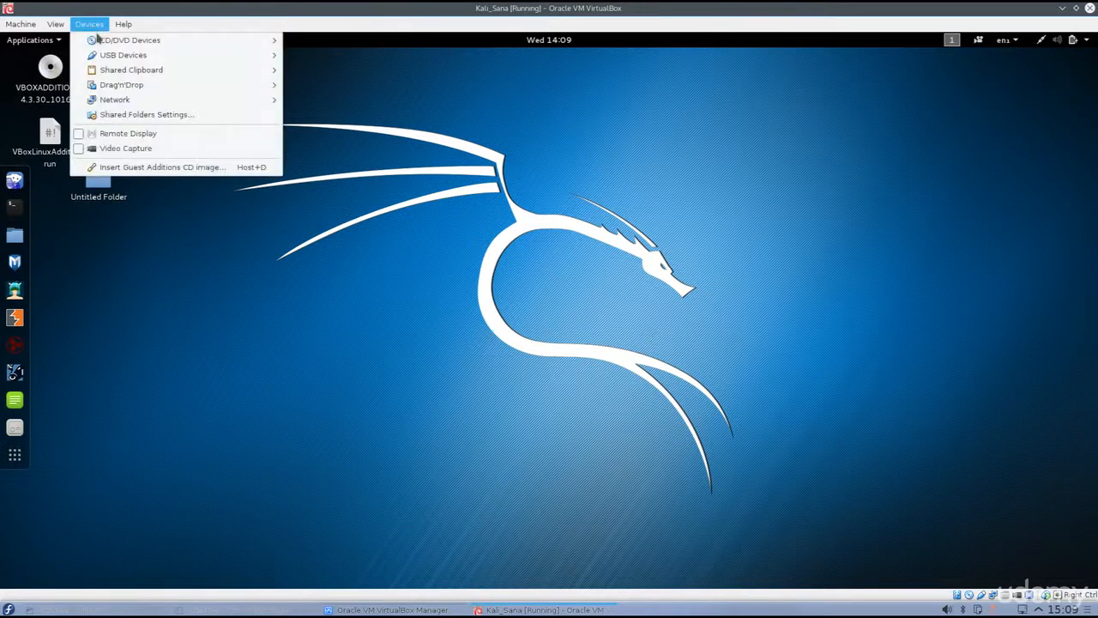
pyautogui.click(162, 167)
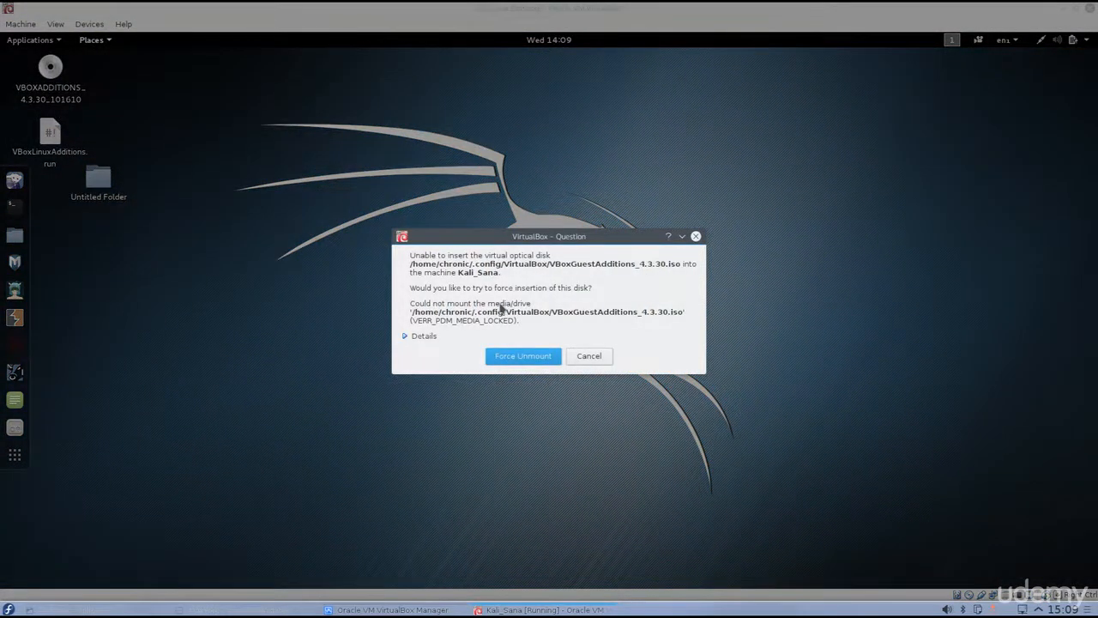
pyautogui.moveTo(575, 378)
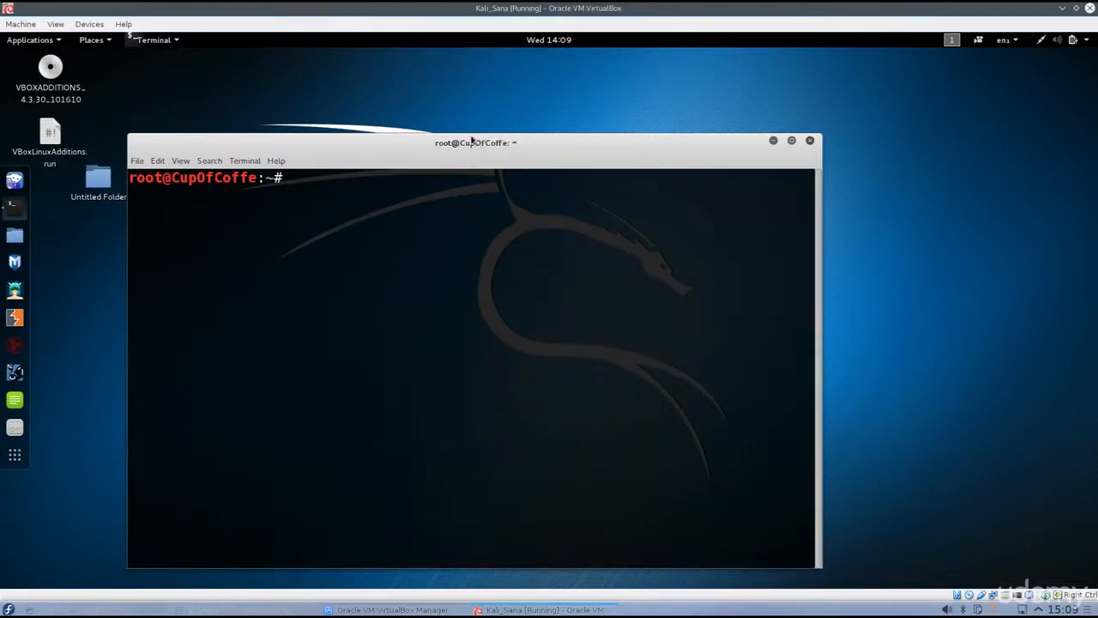
# - In a maximized terminal, cd to /media/cdrom0/ and list the Guest Additions files
pyautogui.click(789, 141)
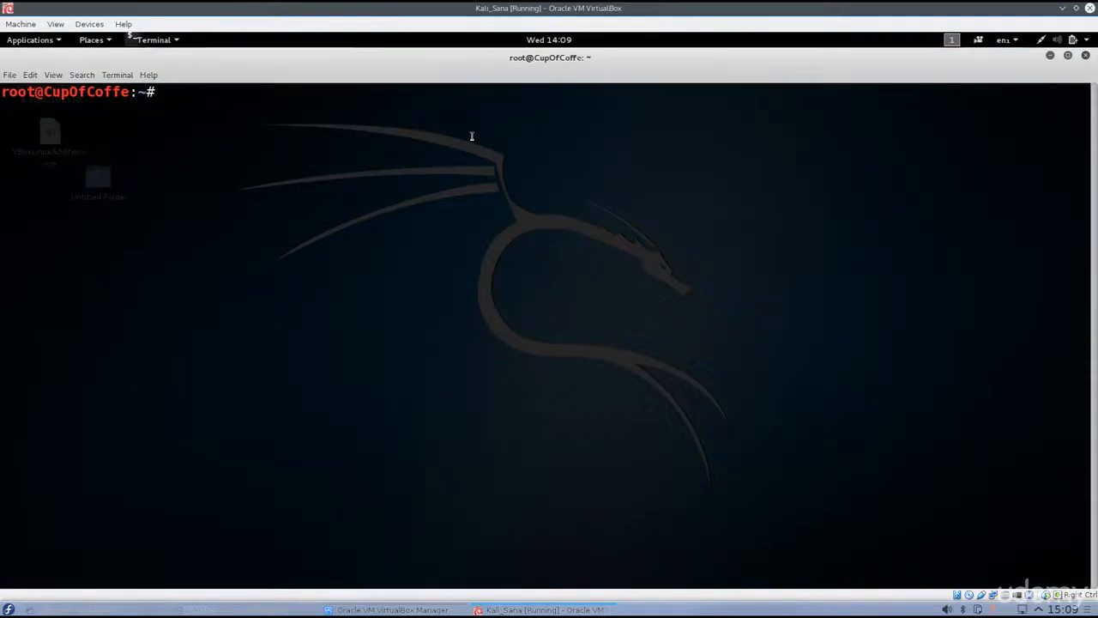
pyautogui.write('cd')
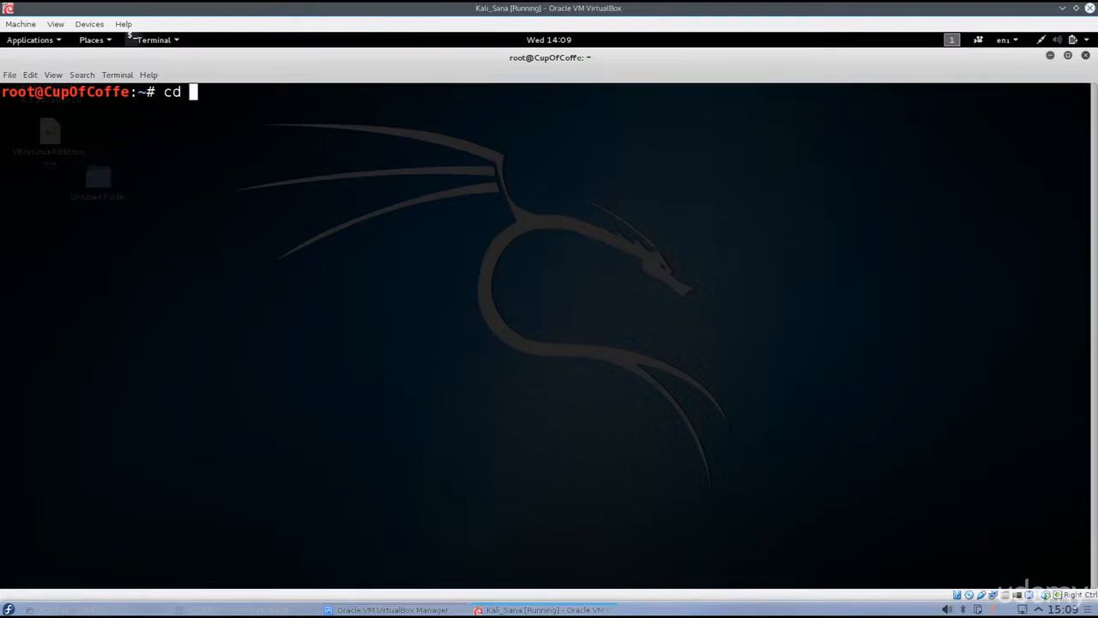
pyautogui.write('/media/')
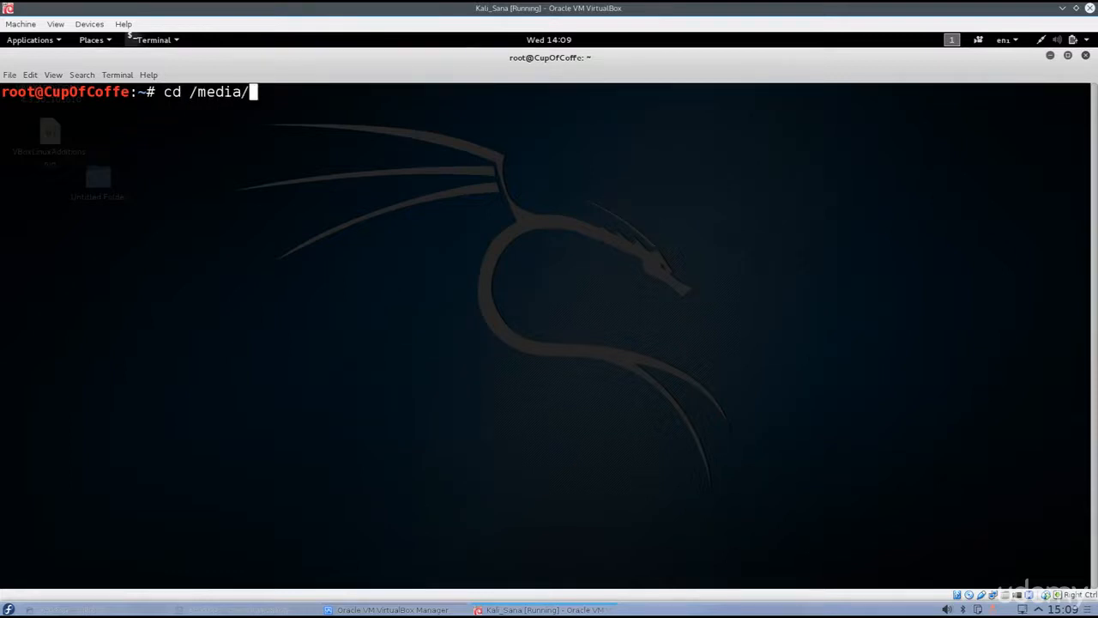
pyautogui.write('cdrom0/')
pyautogui.write('l')
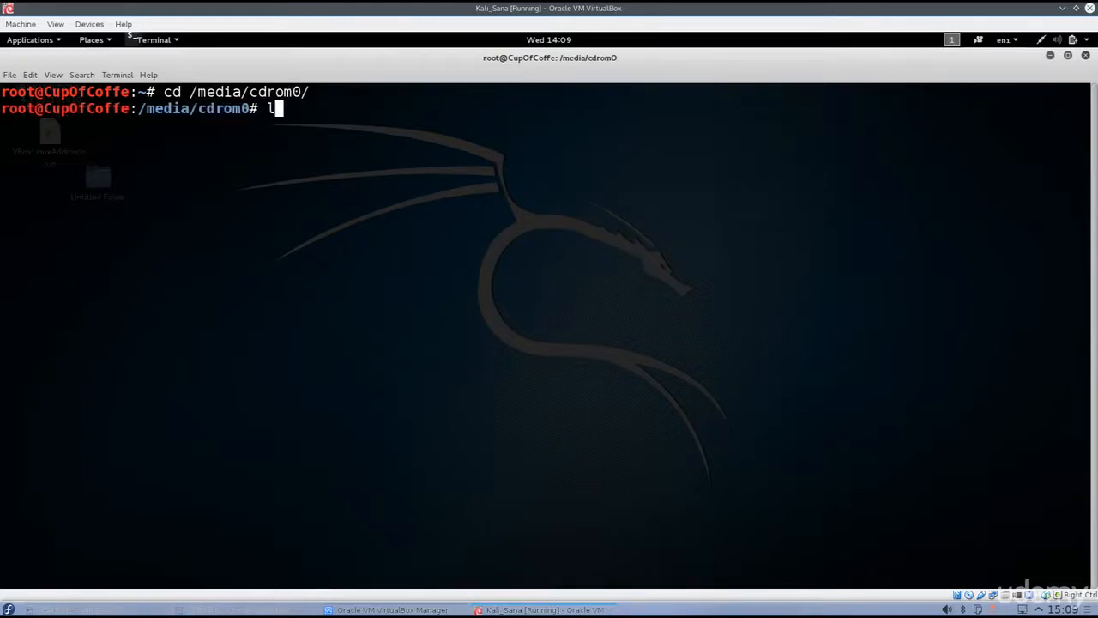
pyautogui.press('Return')
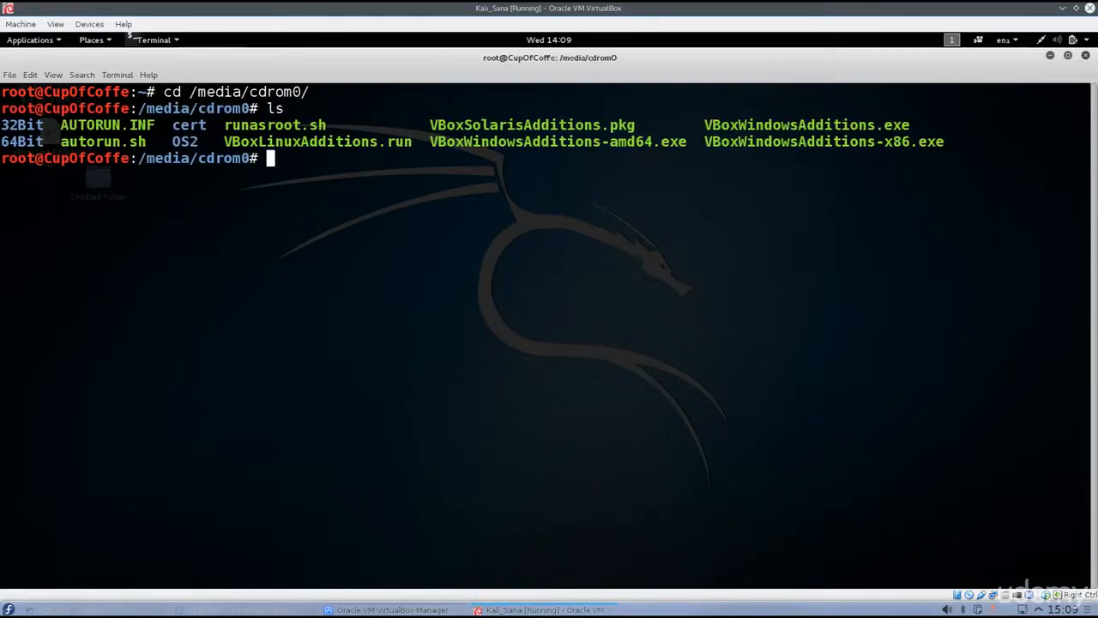
# - Start a cp VBoxLinuxAdditions command toward the Desktop, then clear the unfinished line
pyautogui.write('cp VBoxLinuxAdditions.run')
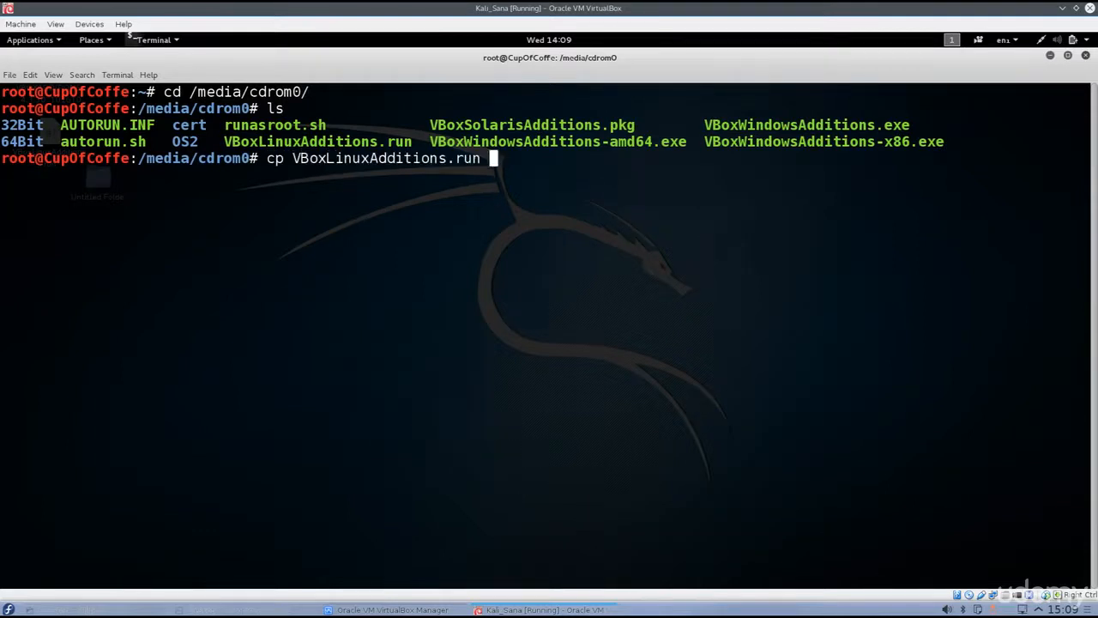
pyautogui.write('/De')
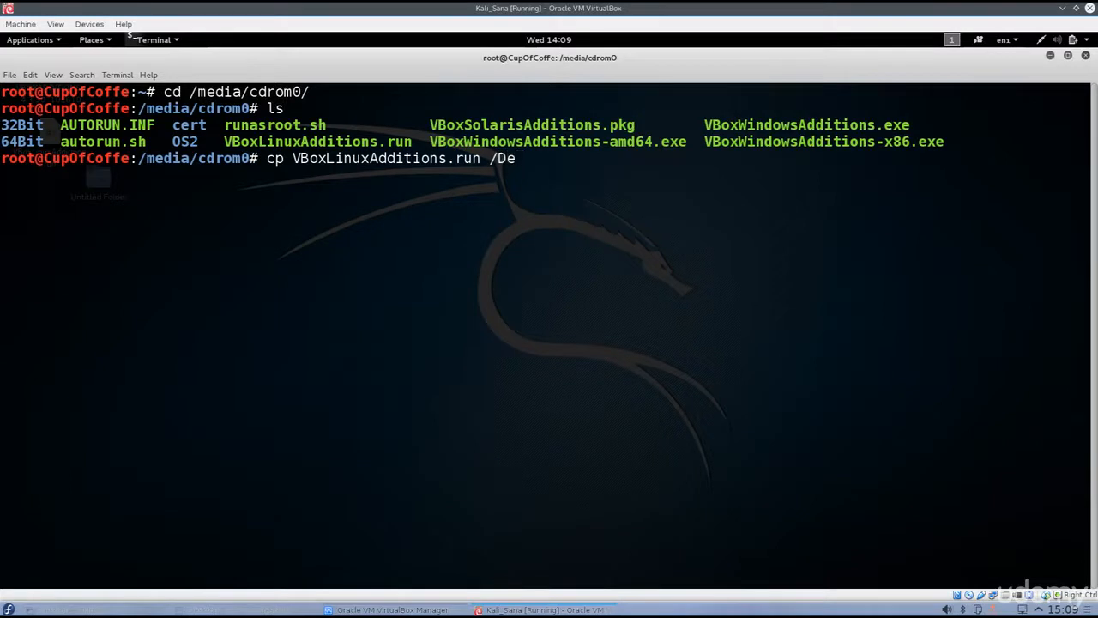
pyautogui.press('BackSpace')
pyautogui.write('r')
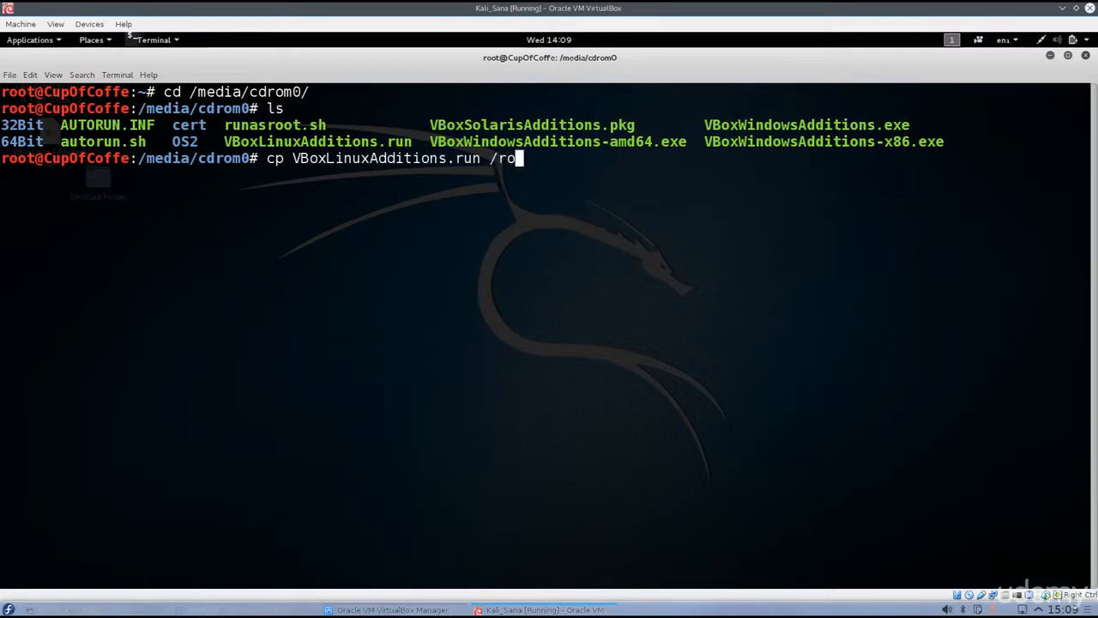
pyautogui.write('ot/Dek')
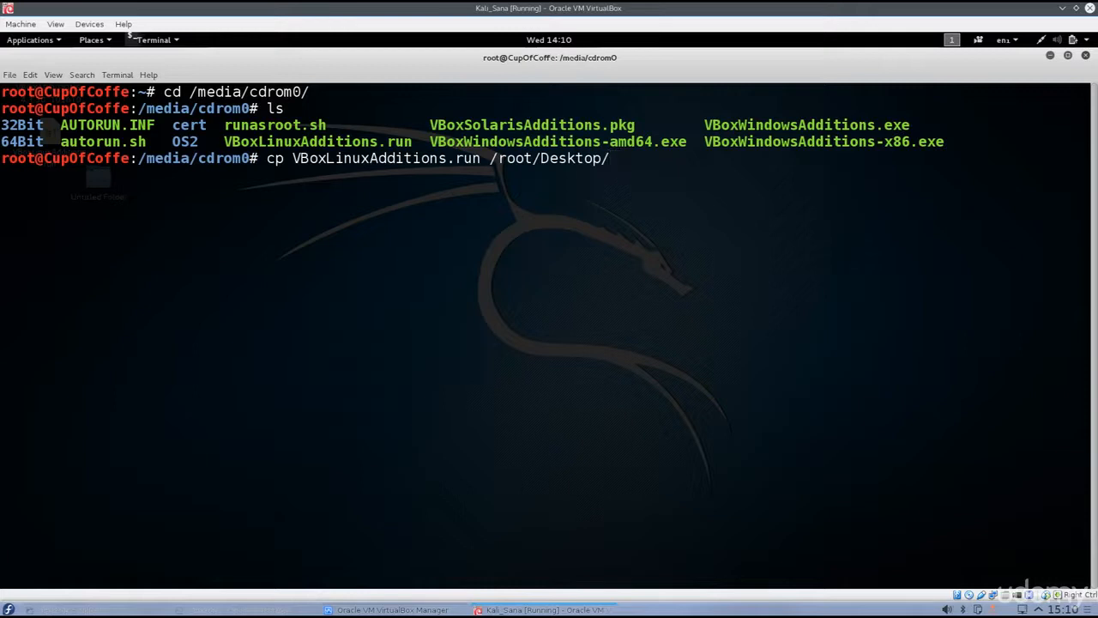
pyautogui.press('BackSpace')
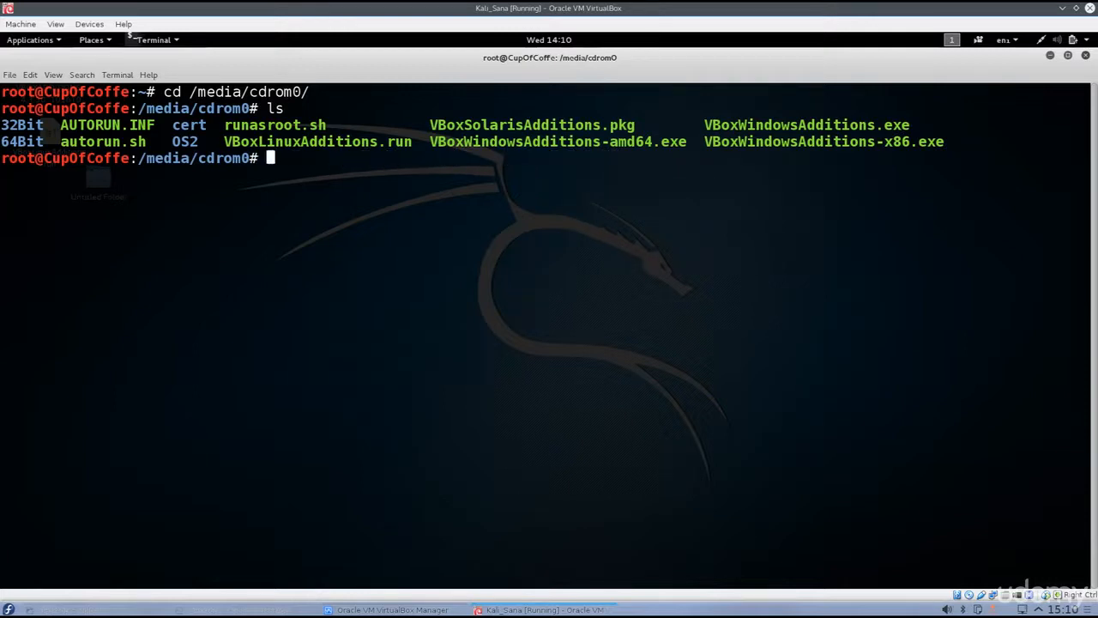
# - Change into /root/Desktop/ and launch ./VBoxLinuxAdditions.run to build the Guest Additions modules
pyautogui.write('cd /D')
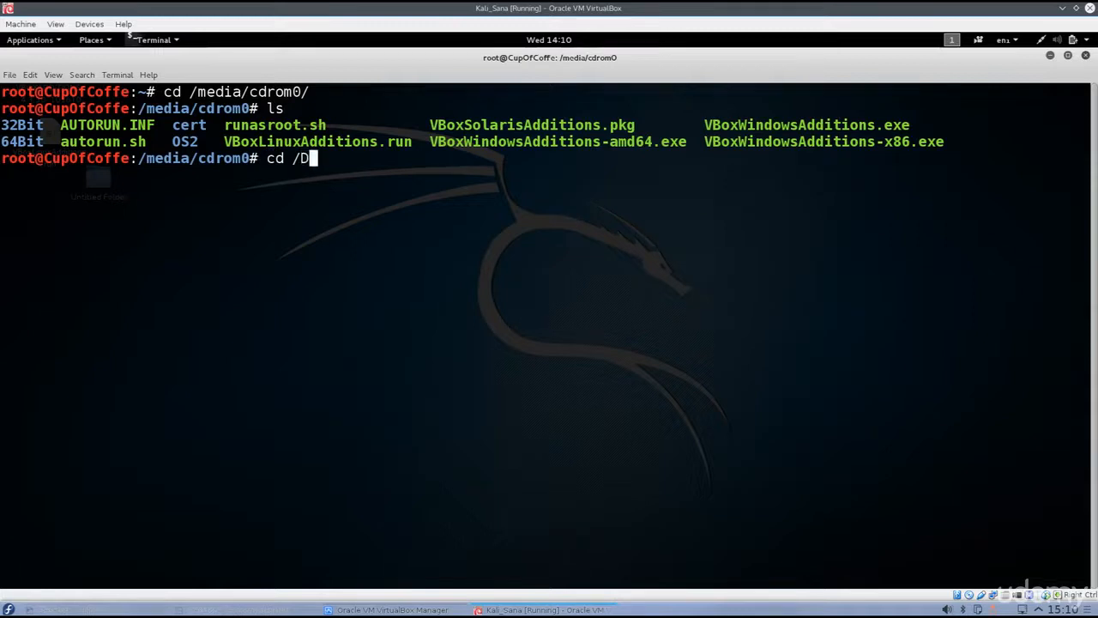
pyautogui.press('BackSpace')
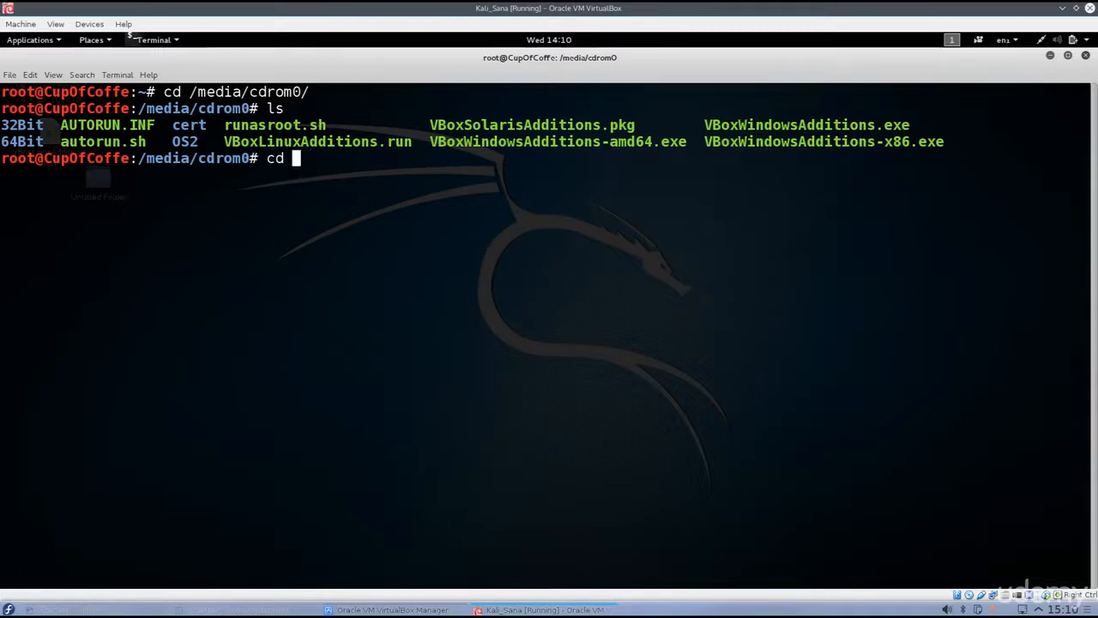
pyautogui.write('/root/Desktop/')
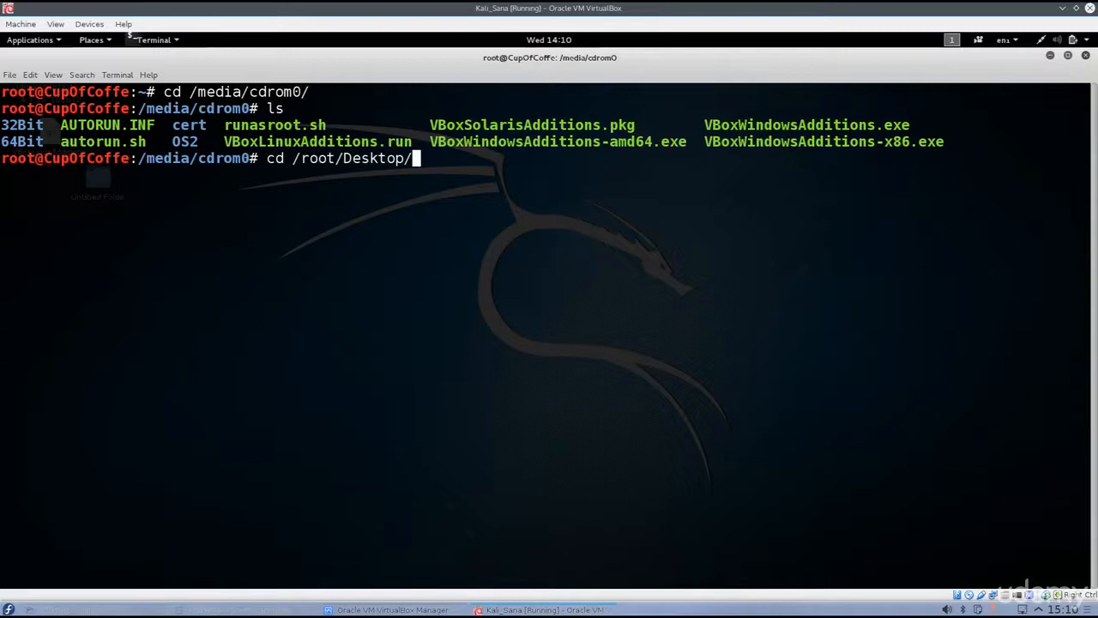
pyautogui.press('Return')
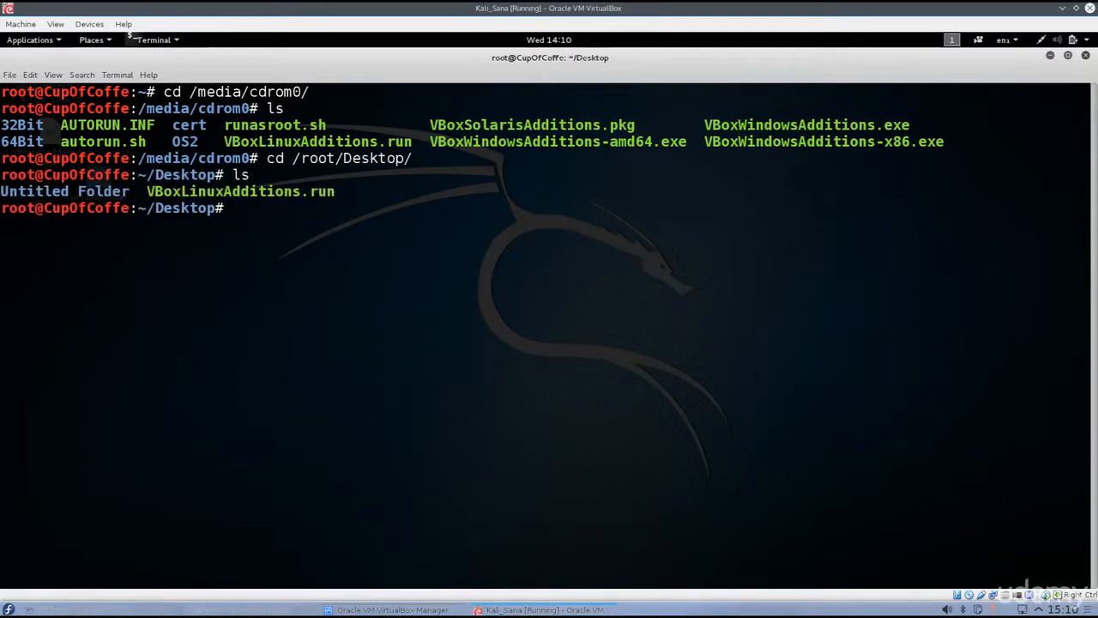
pyautogui.write('./VBoxLinuxAdditions.run')
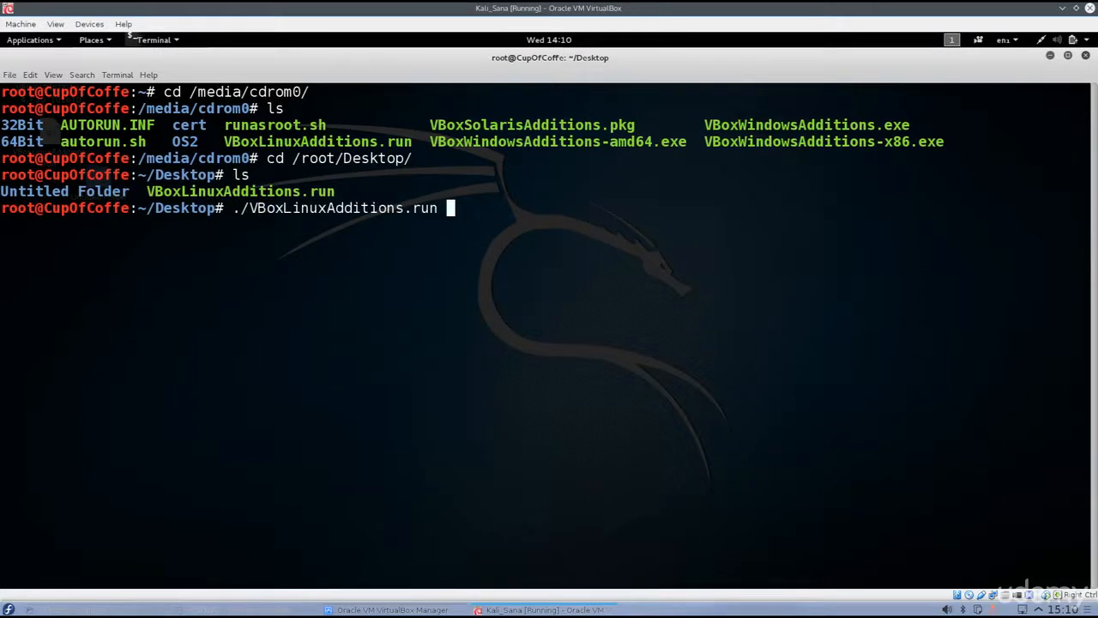
pyautogui.press('Return')
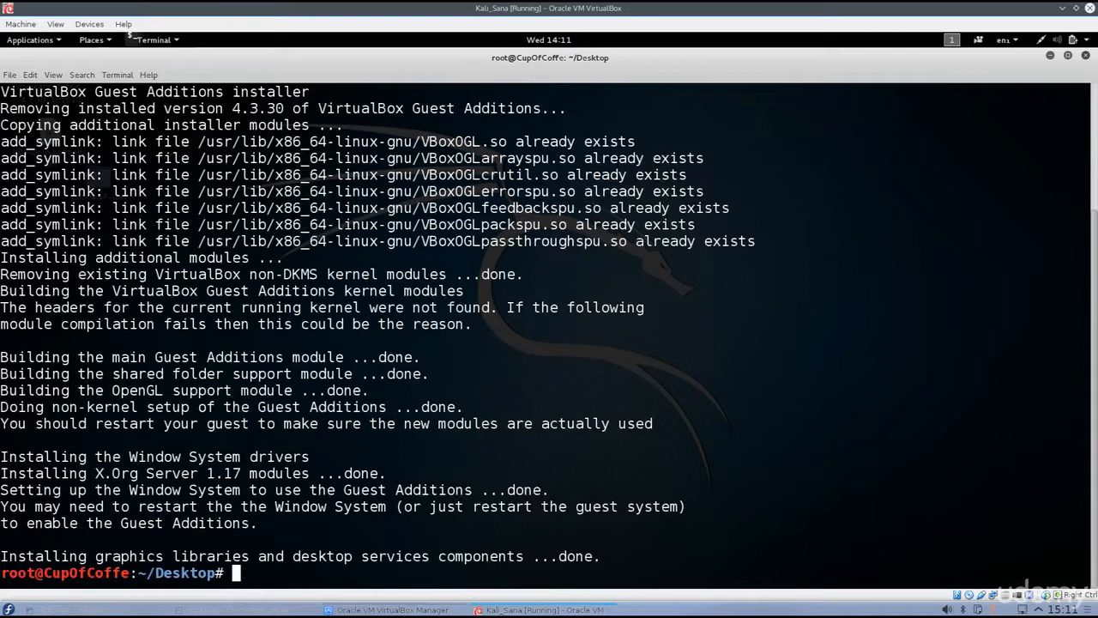
# - Enter the reboot command at the prompt after the installer finishes
pyautogui.write('r')
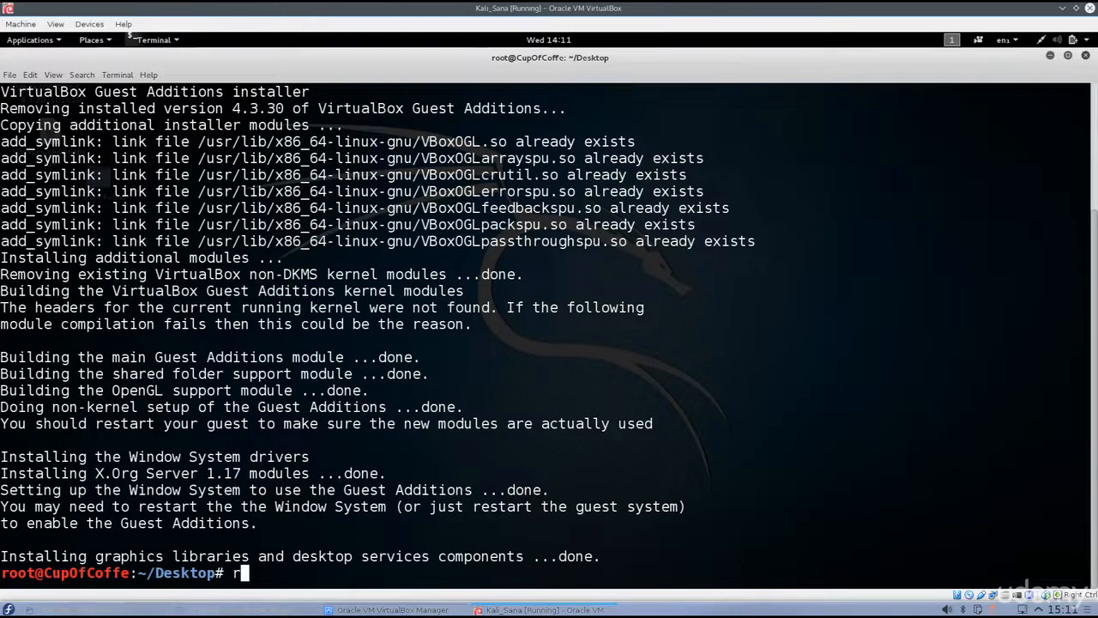
pyautogui.write('eboot')
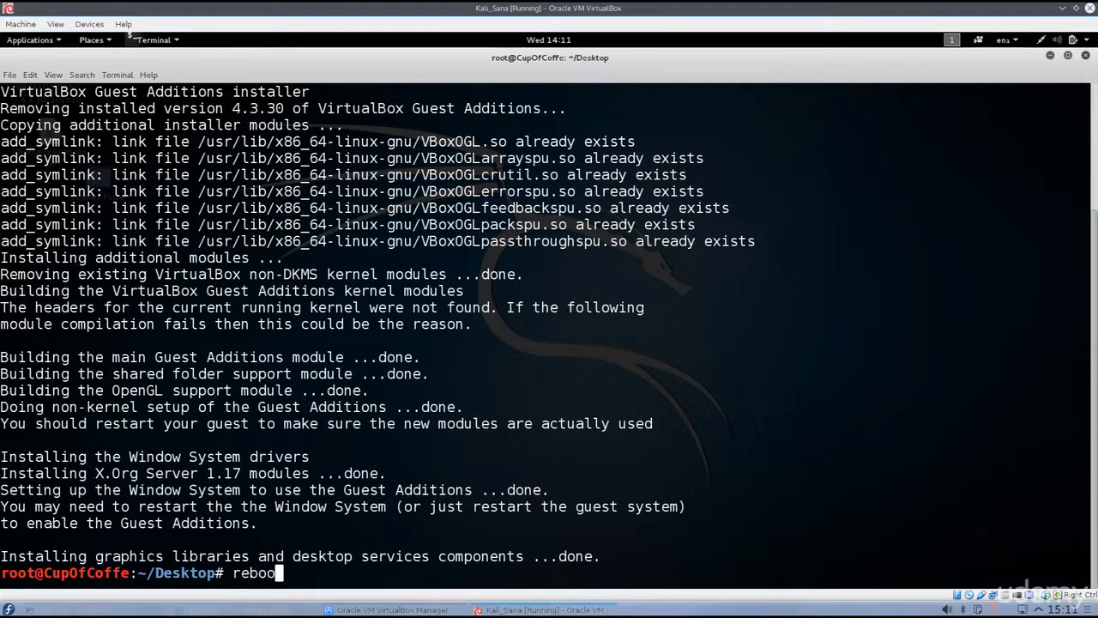